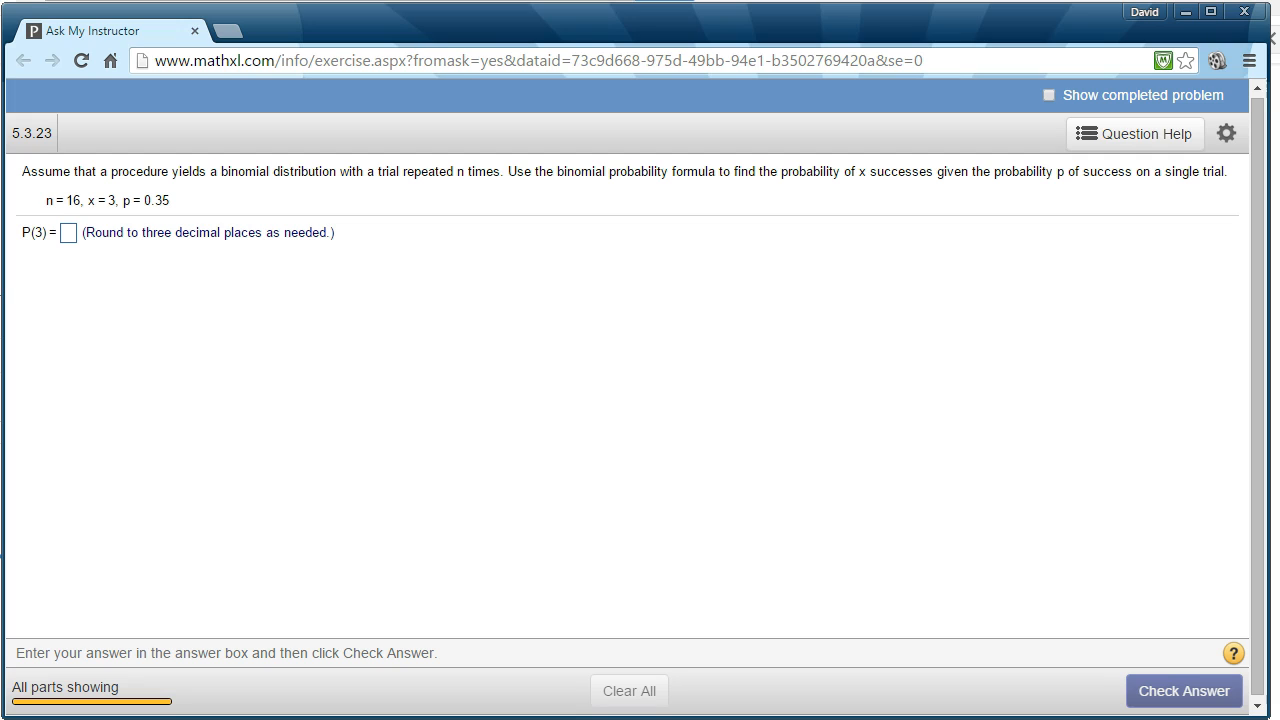
mouse_move(496, 244)
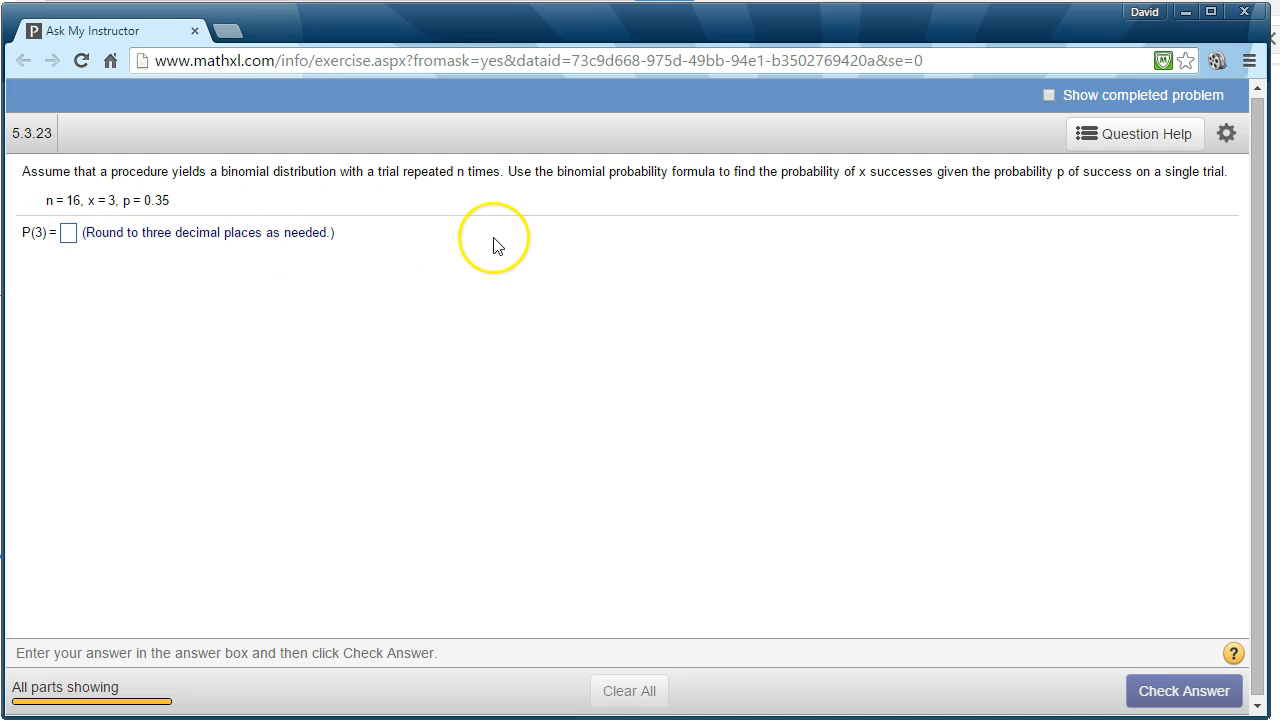
mouse_move(498, 246)
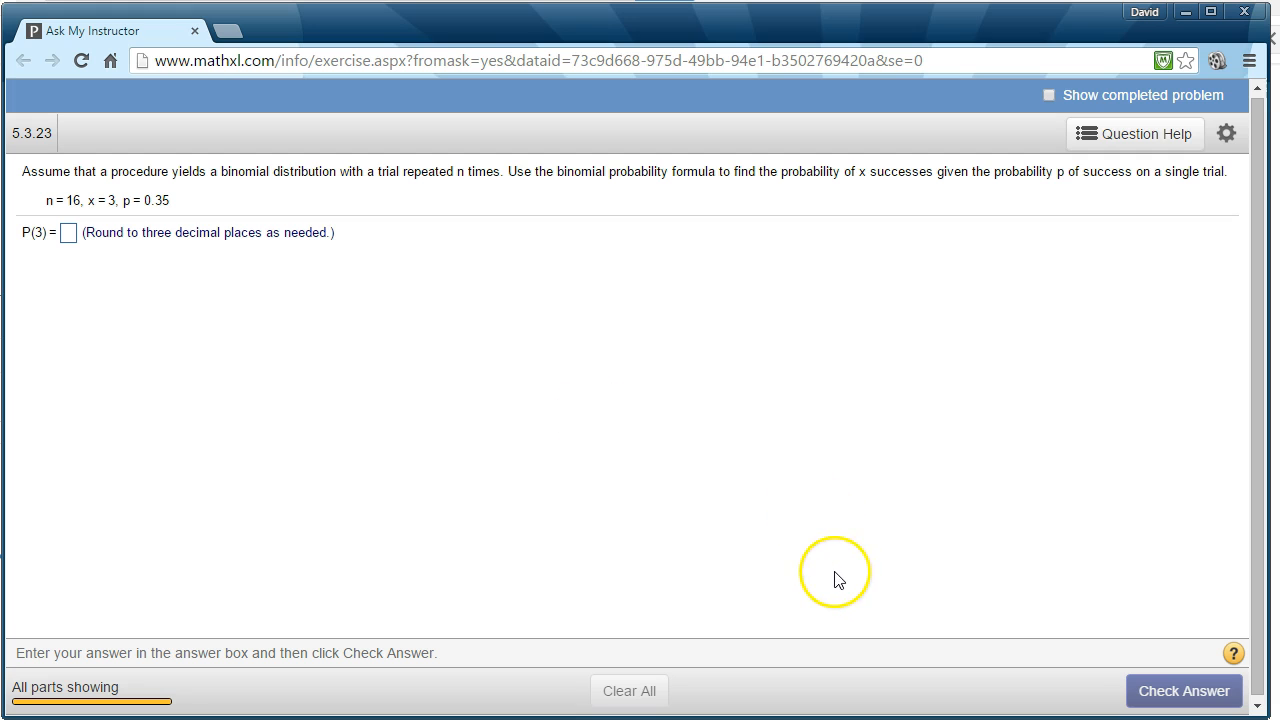
mouse_move(604, 370)
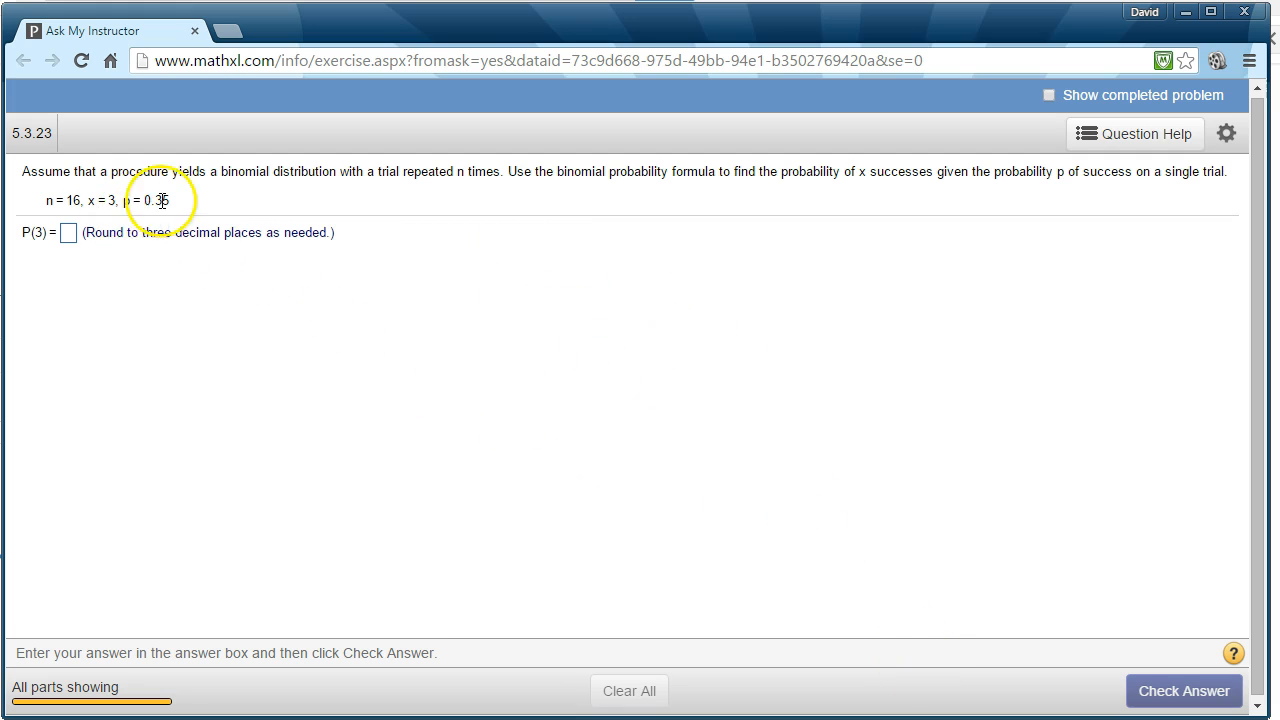
mouse_move(872, 610)
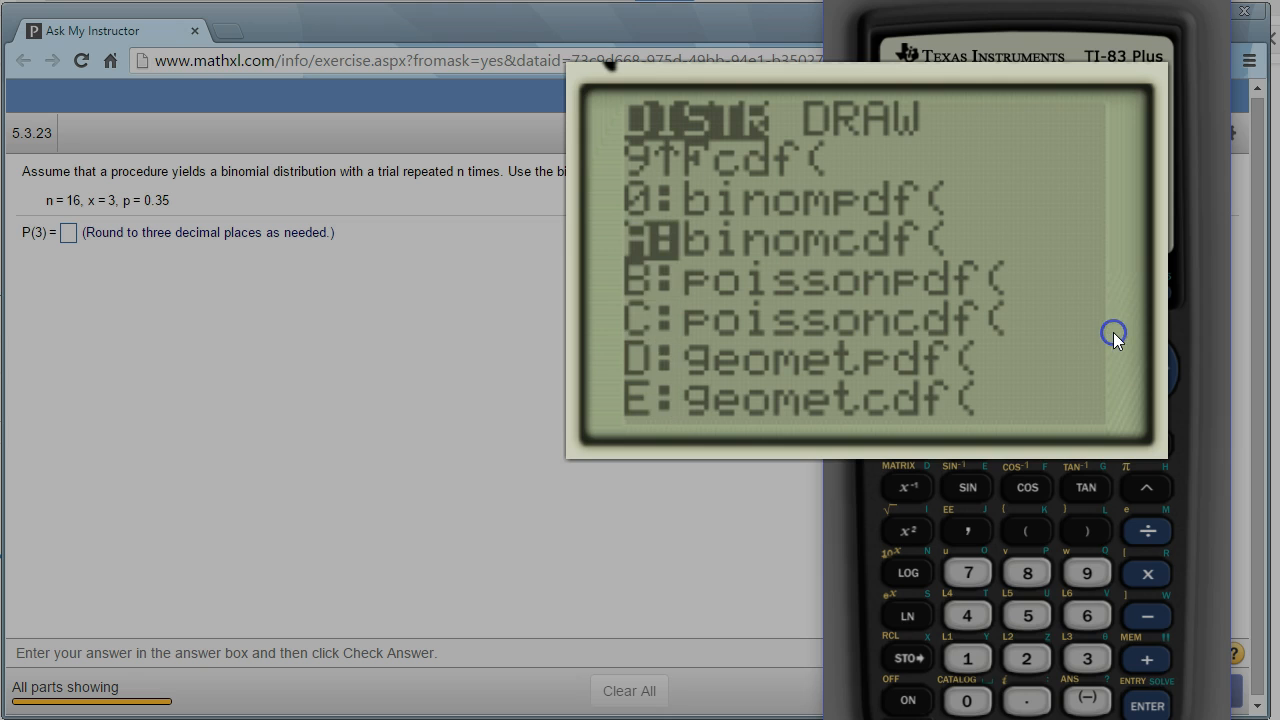
mouse_move(1092, 304)
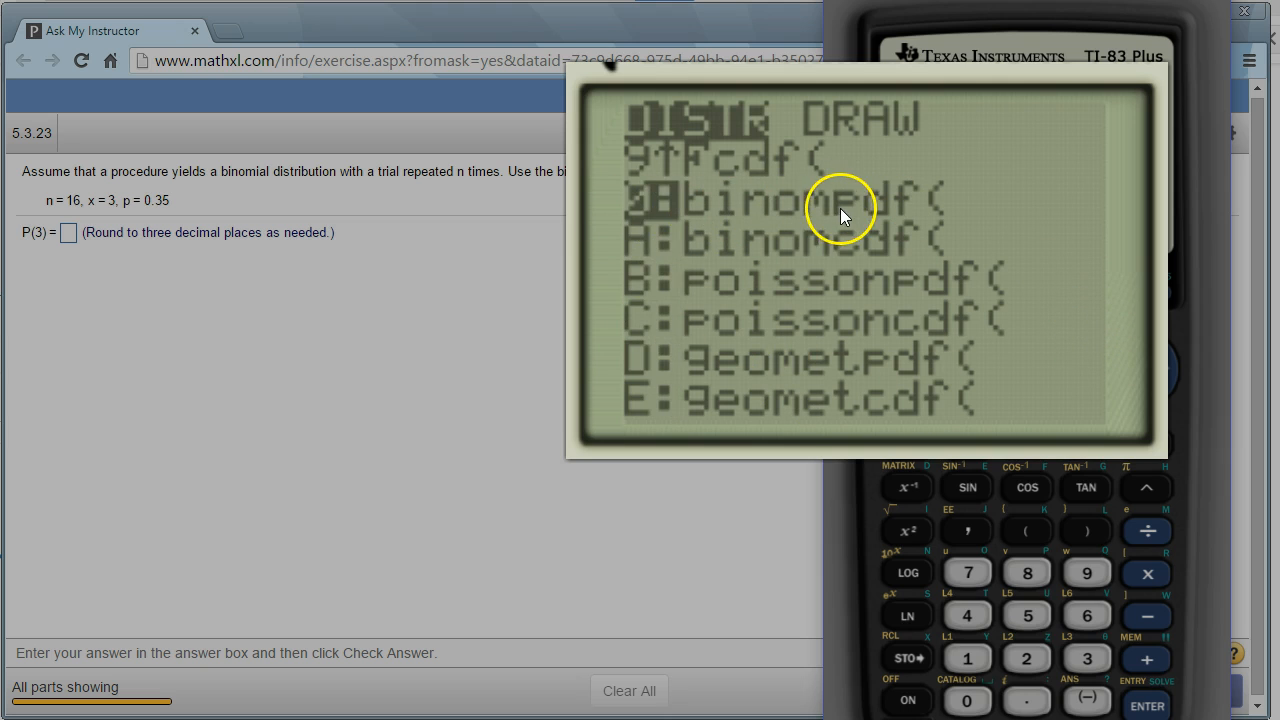
mouse_move(1048, 390)
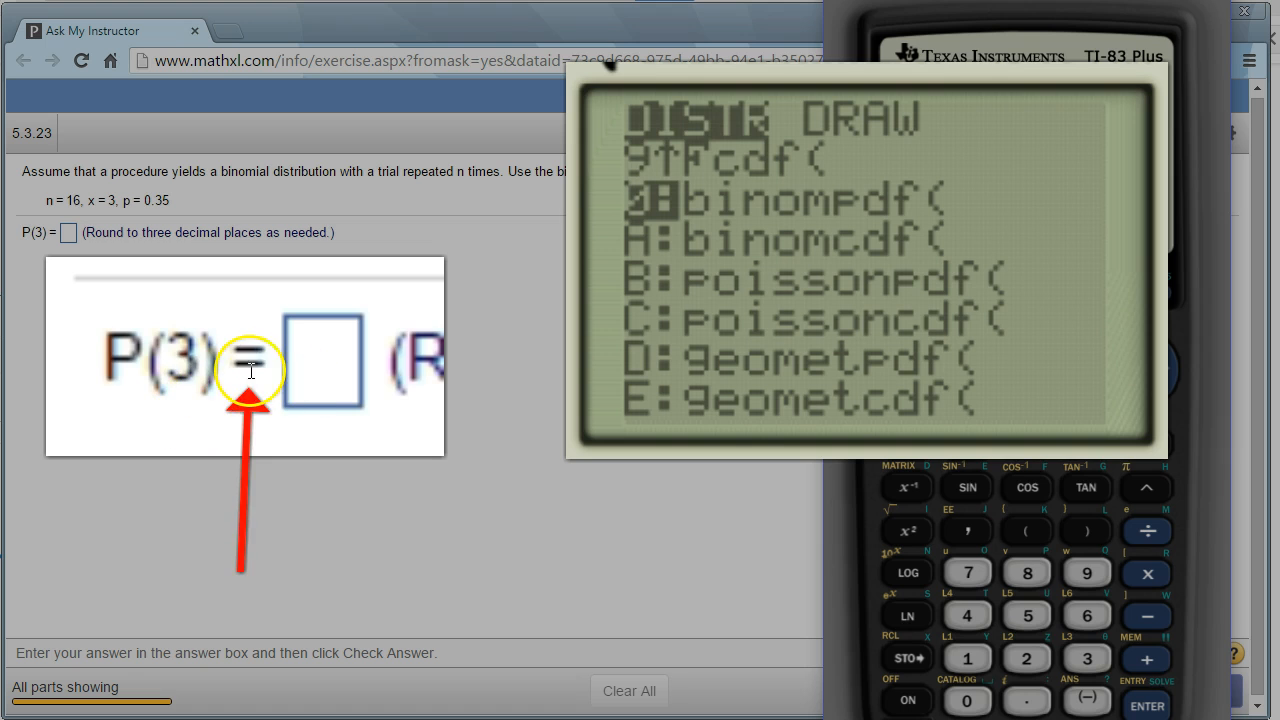
mouse_move(800, 218)
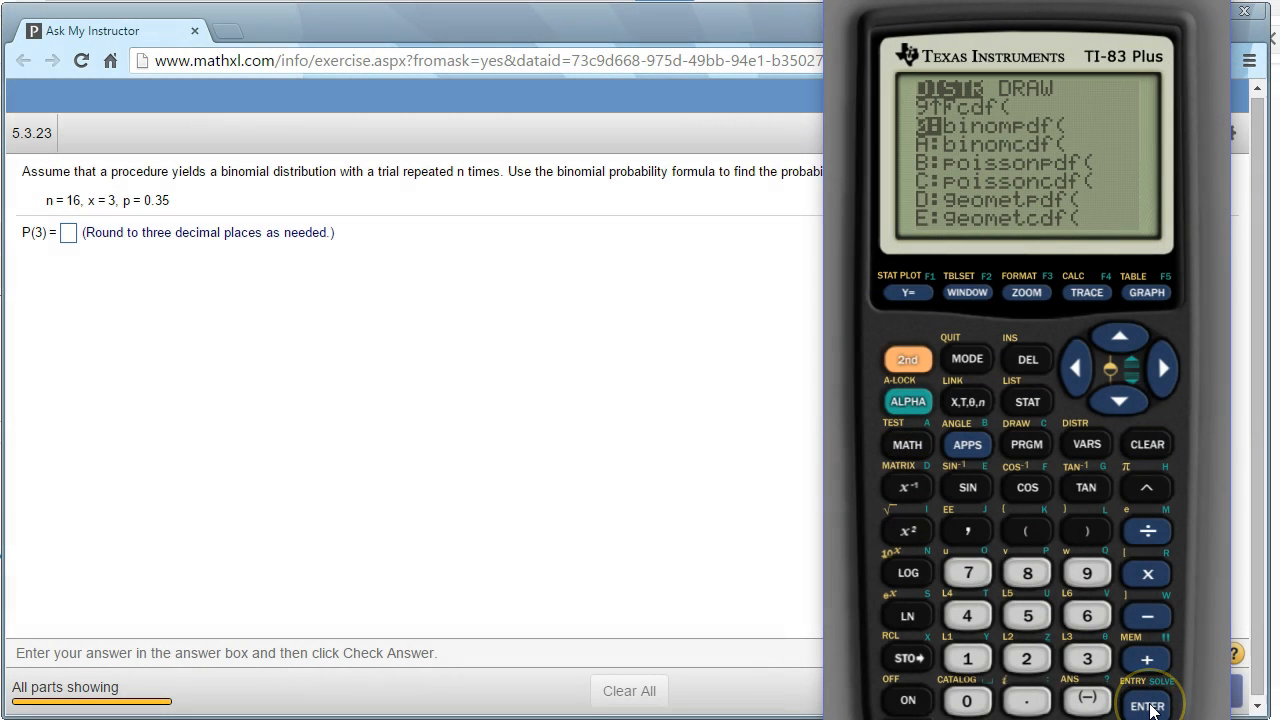
Evaluate binompdf(16,.35,3) on the TI-83 Plus, giving about .0887699134.
click(1148, 706)
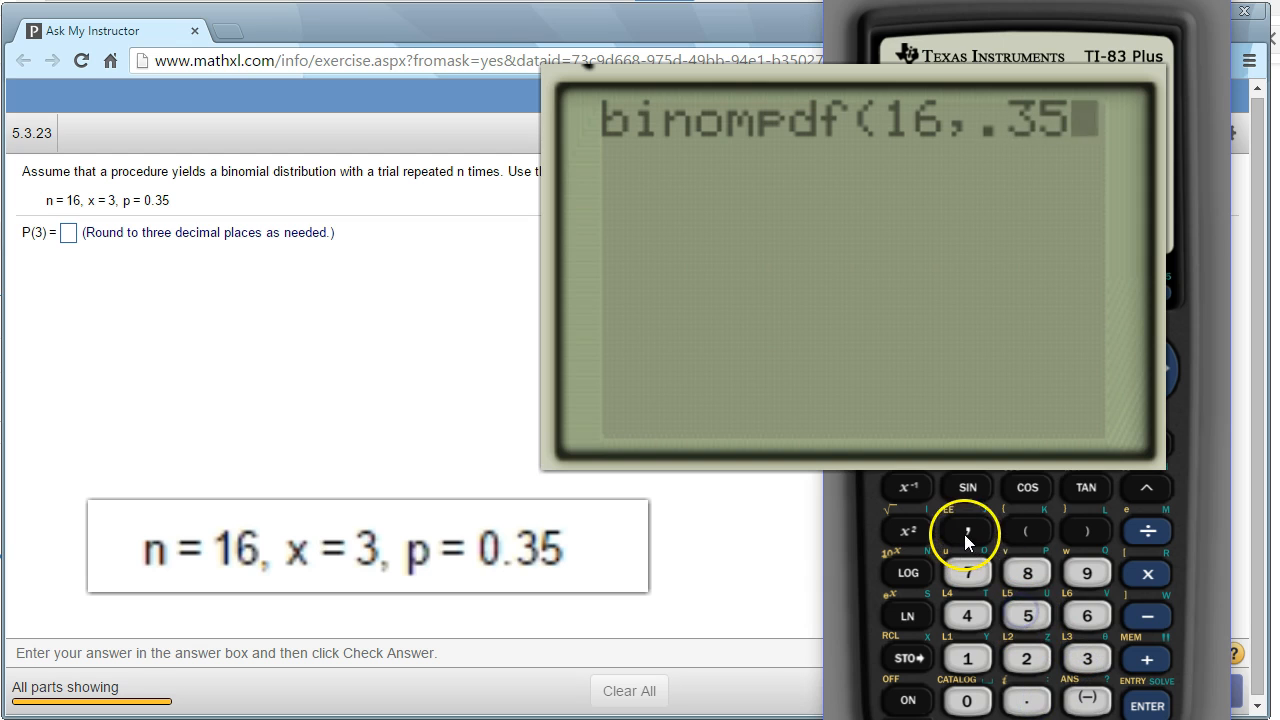
click(966, 532)
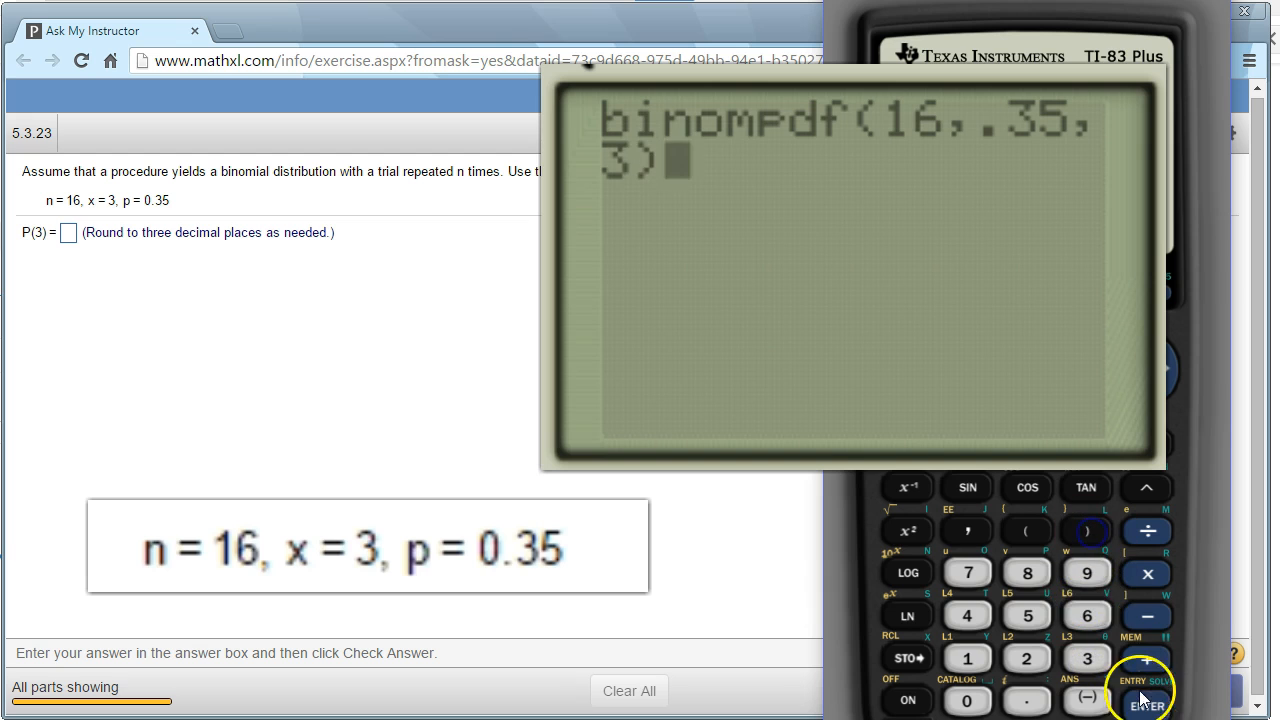
click(1148, 704)
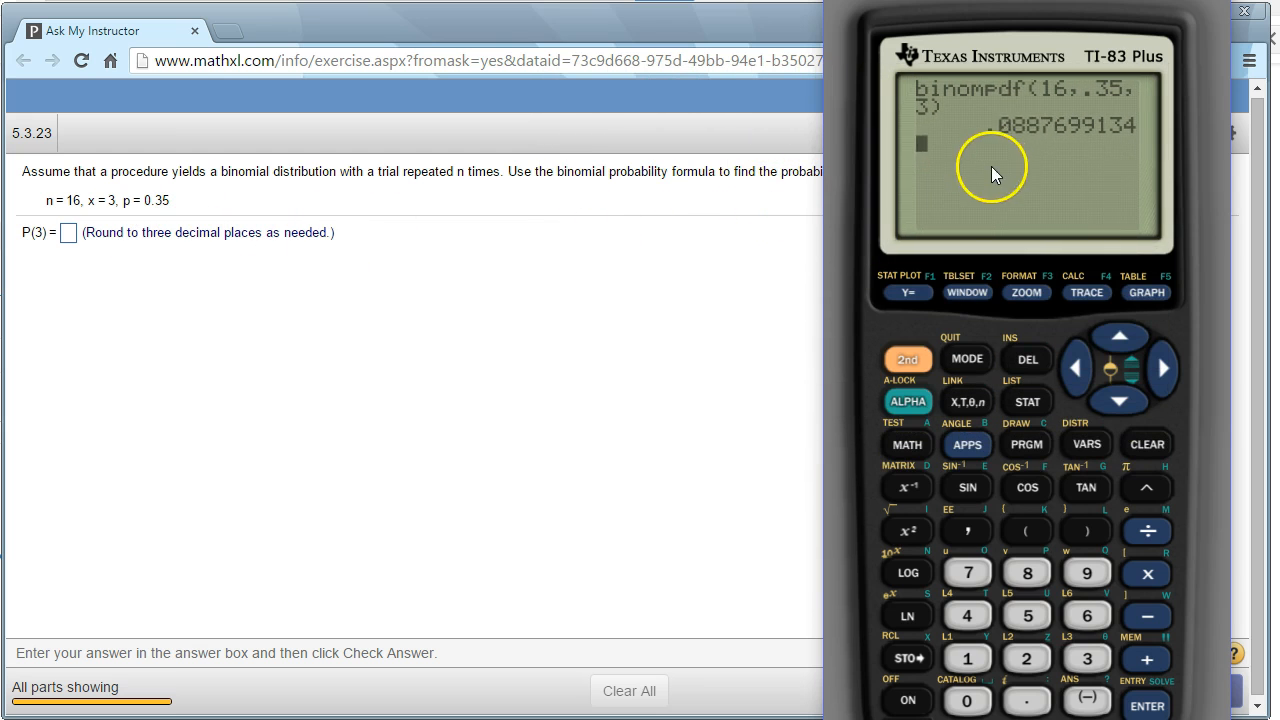
mouse_move(80, 250)
text(.08)
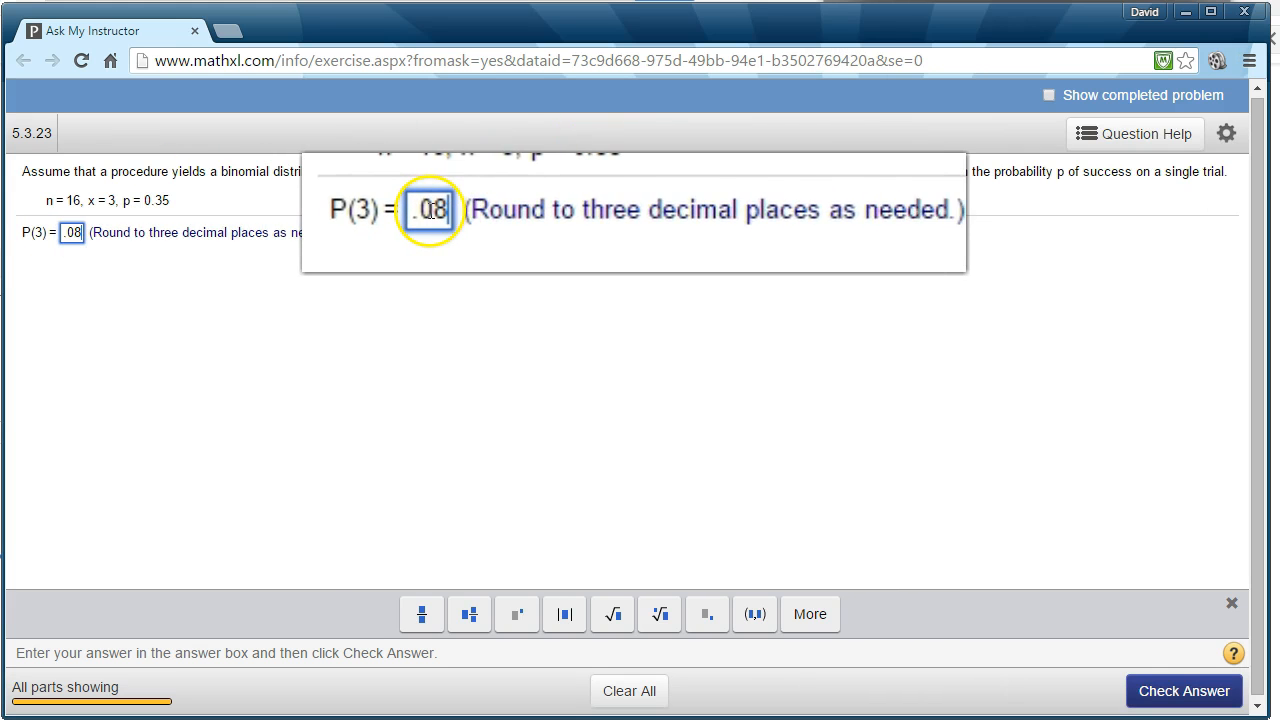
Submit .089 as P(3) for checking.
click(1184, 692)
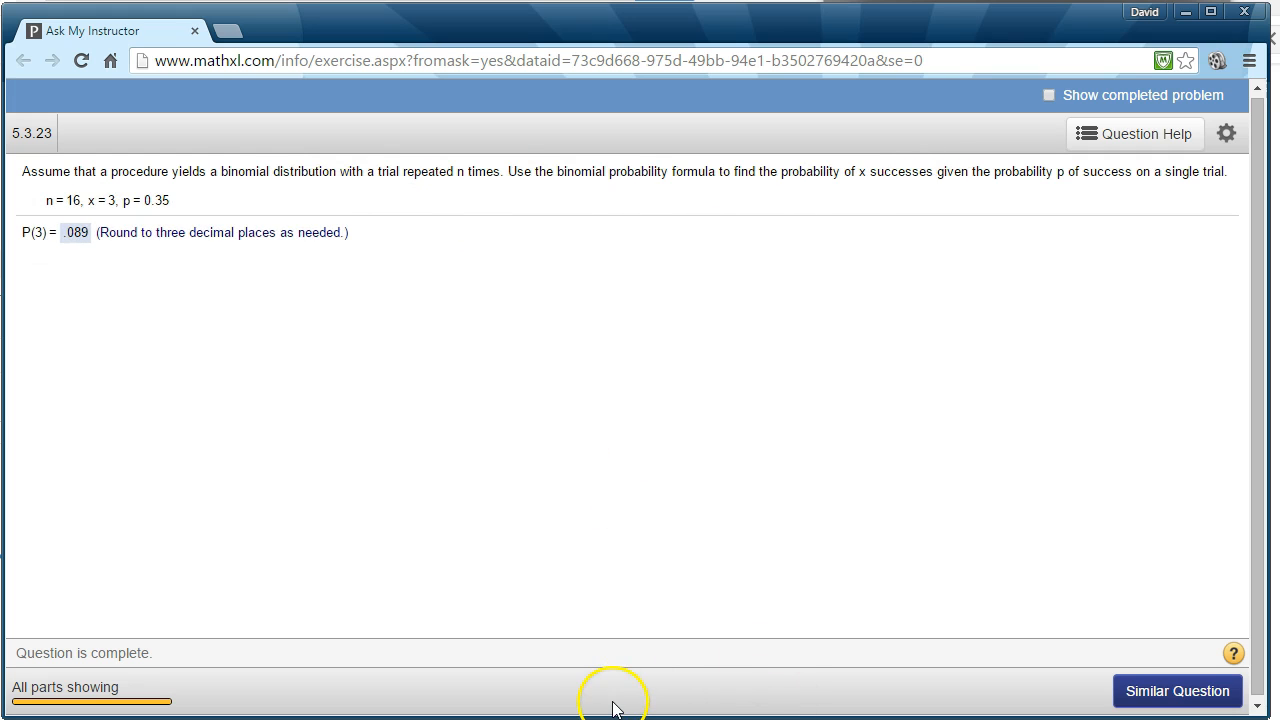
mouse_move(164, 516)
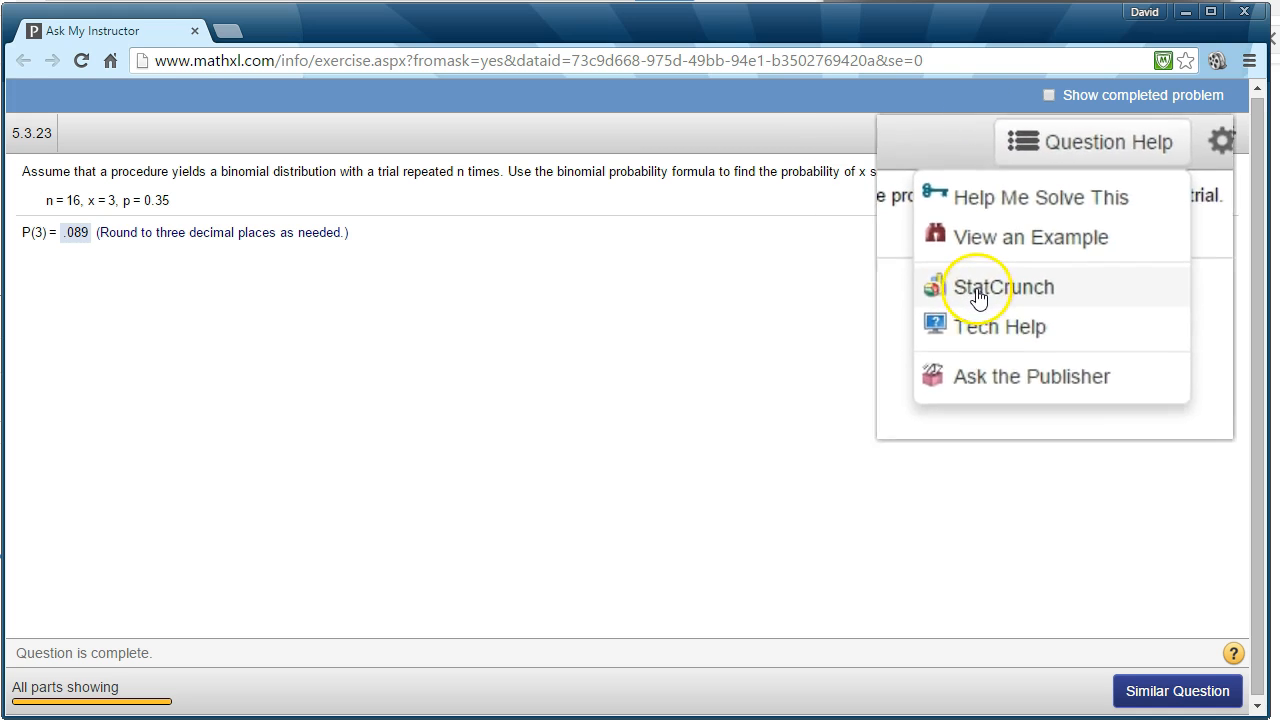
Launch StatCrunch from Question Help and bring up its Binomial calculator.
click(1004, 288)
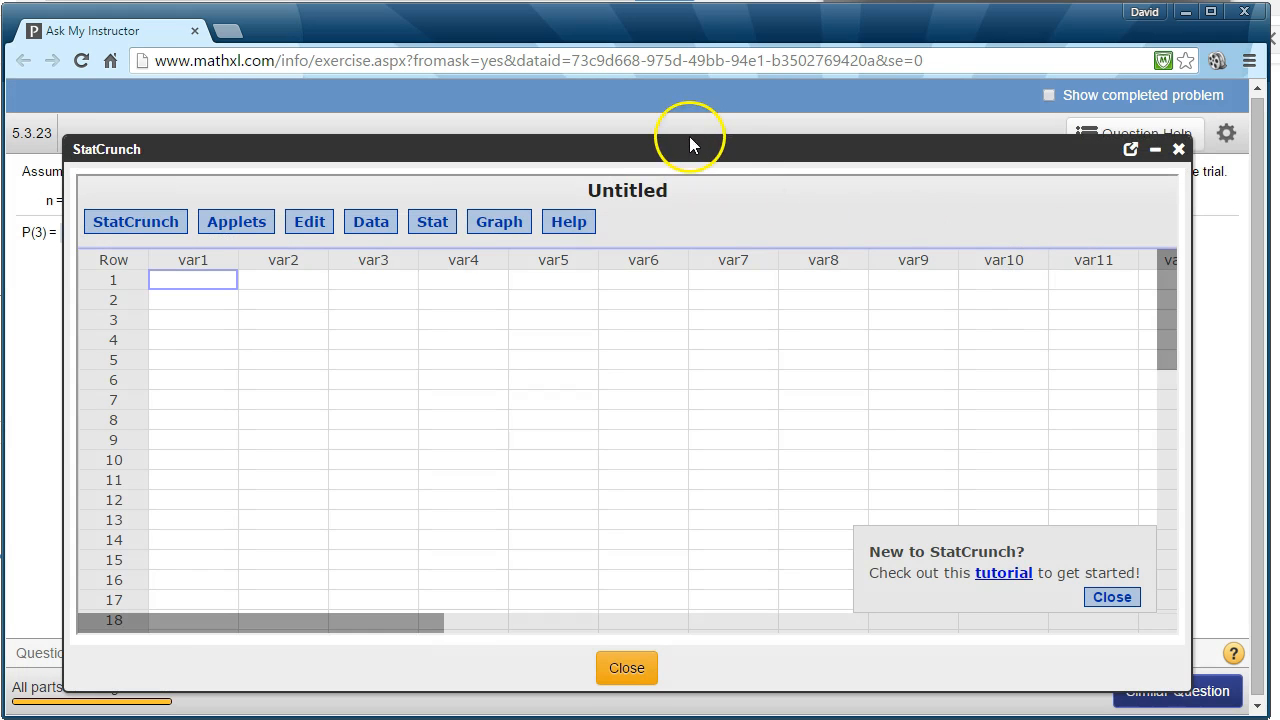
drag(690, 148, 744, 128)
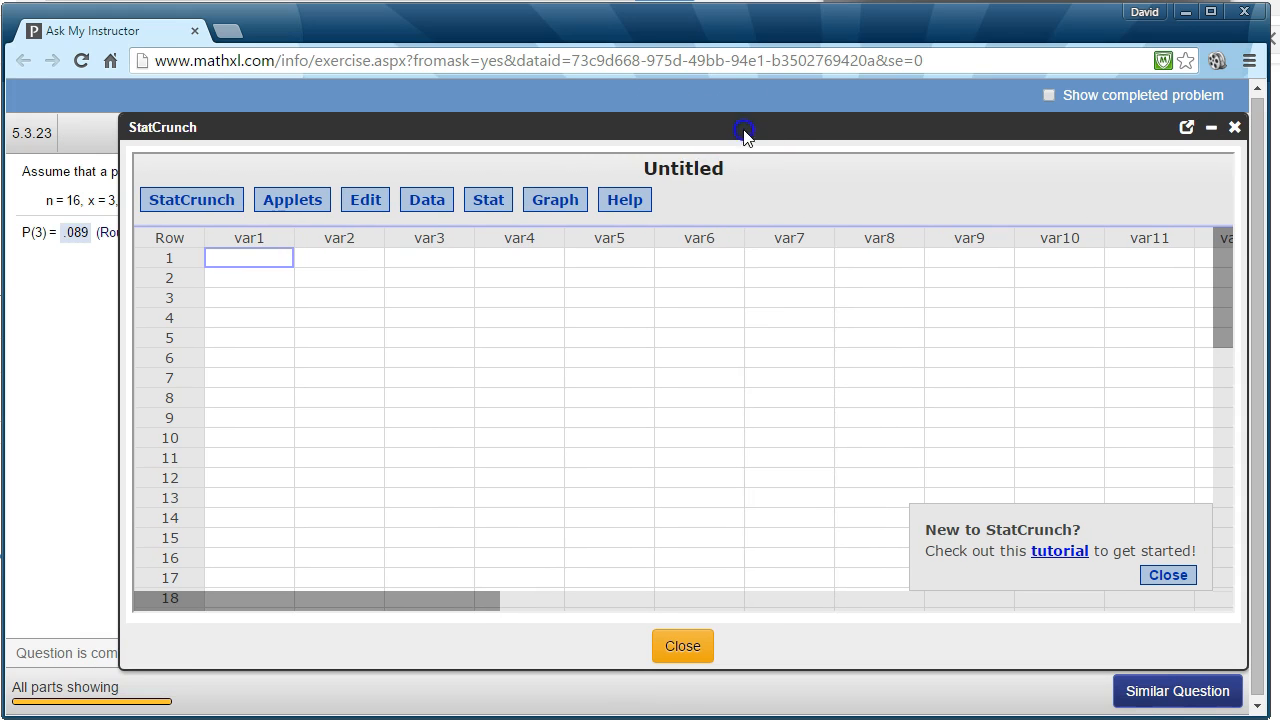
mouse_move(598, 132)
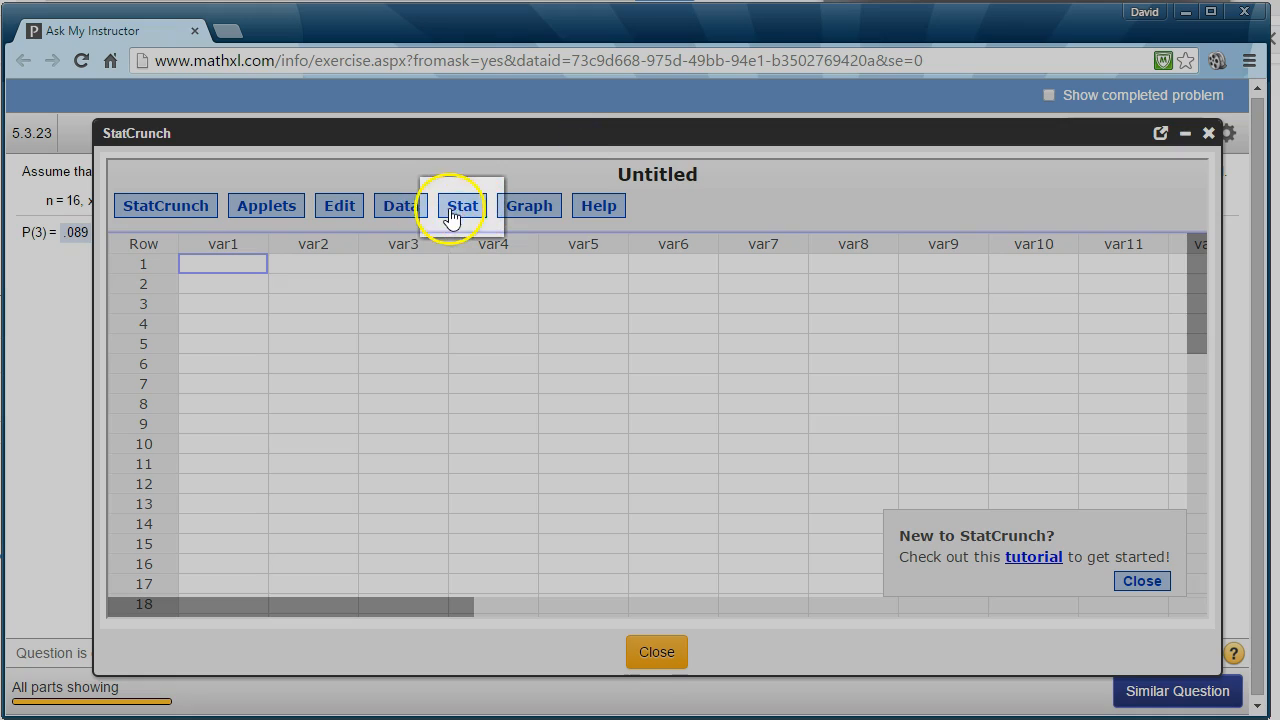
click(462, 204)
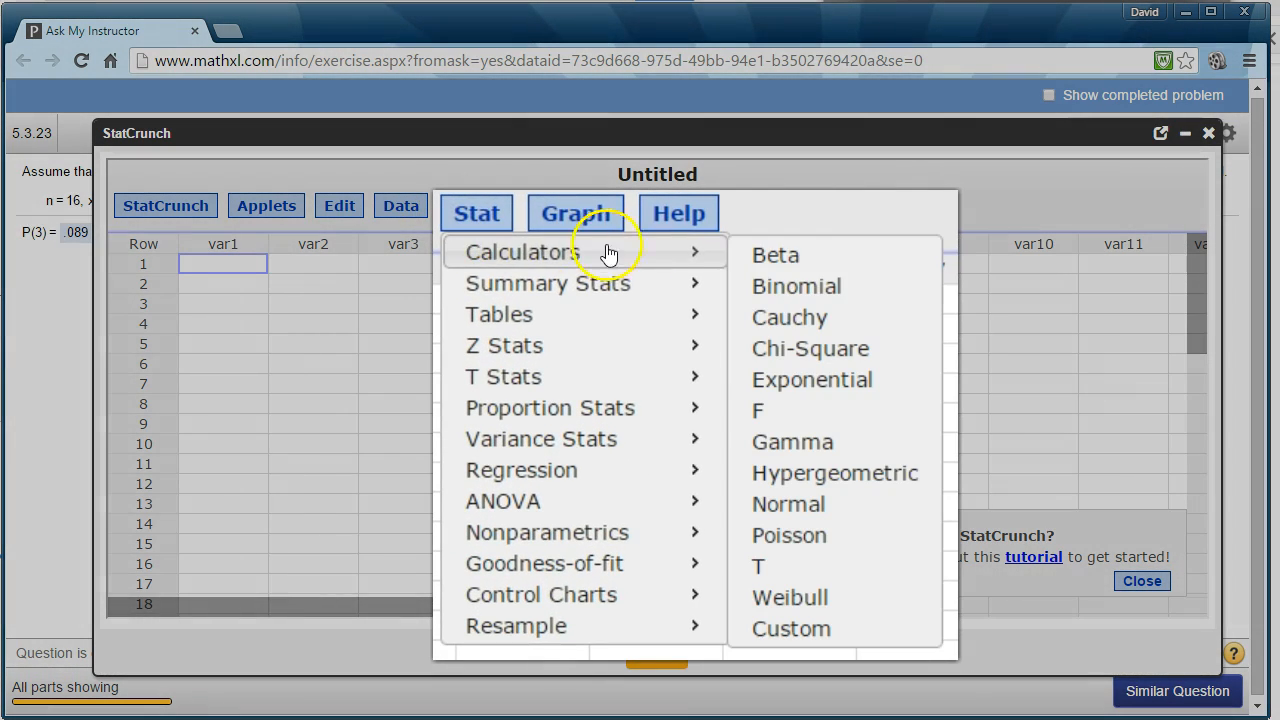
click(796, 286)
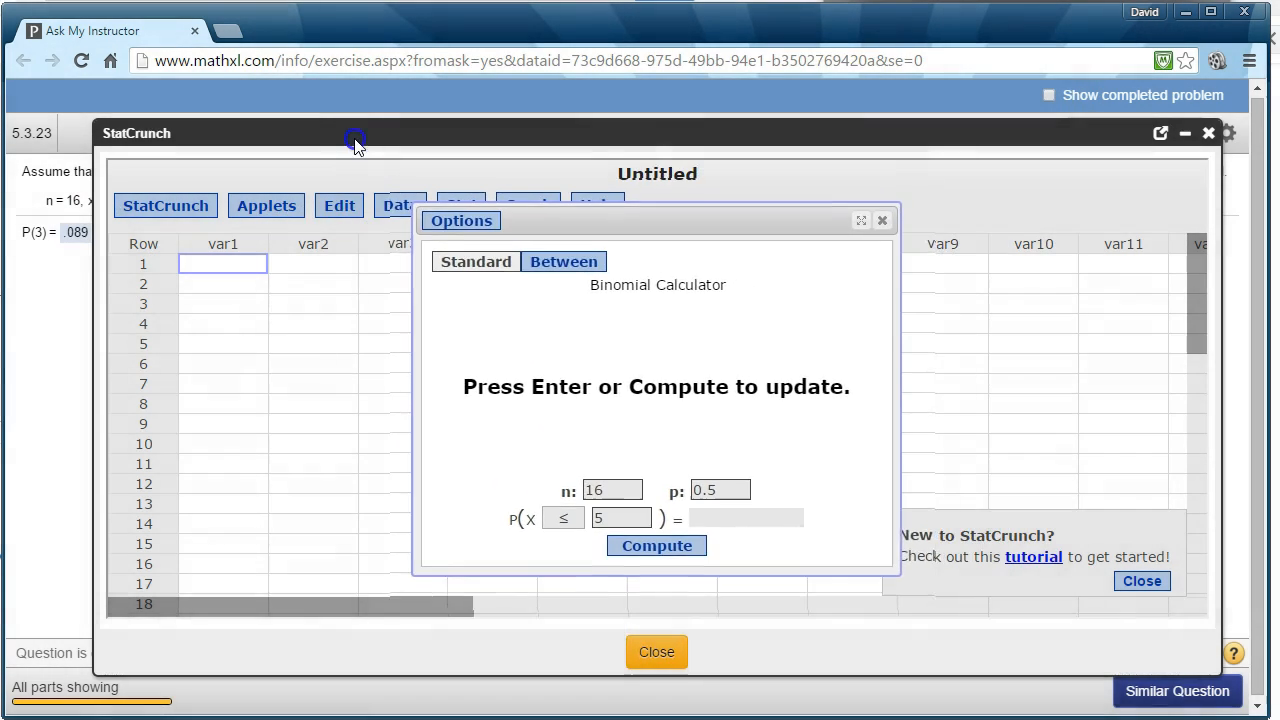
Compute P(X = 3) with n = 16 and p = 0.35, giving 0.08876991.
drag(356, 140, 372, 280)
text(0.35)
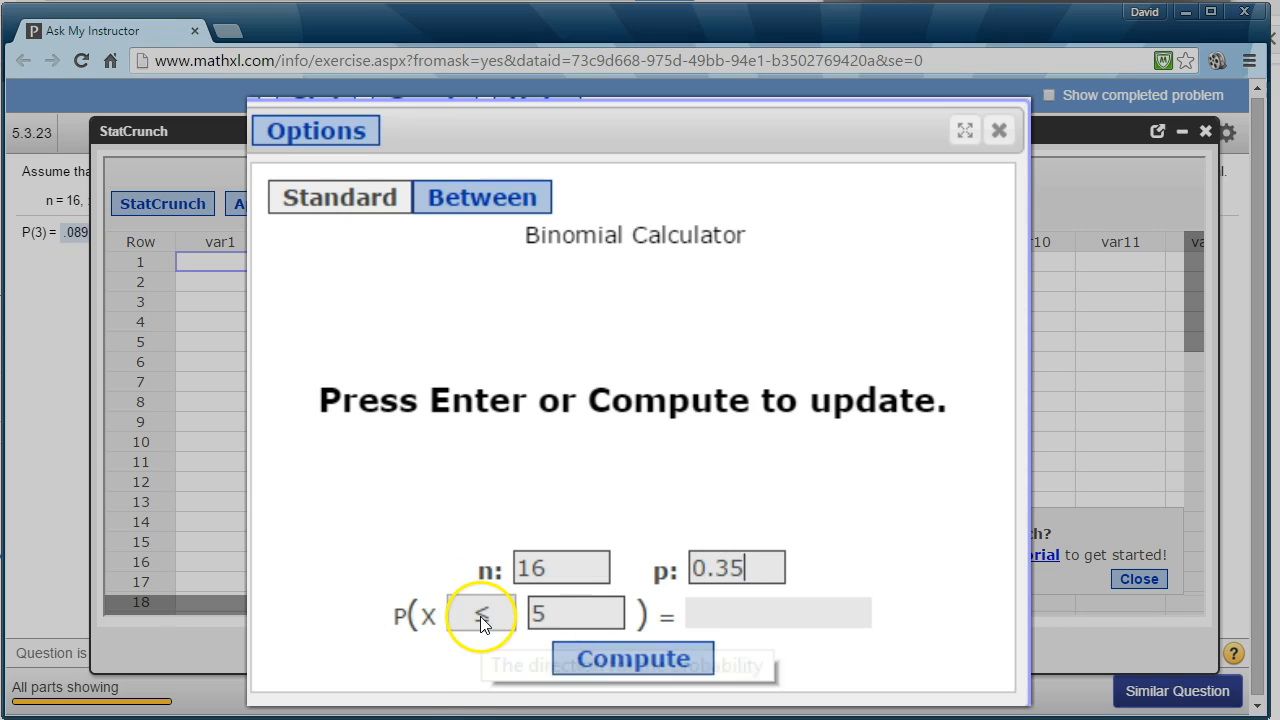
click(632, 658)
text(3)
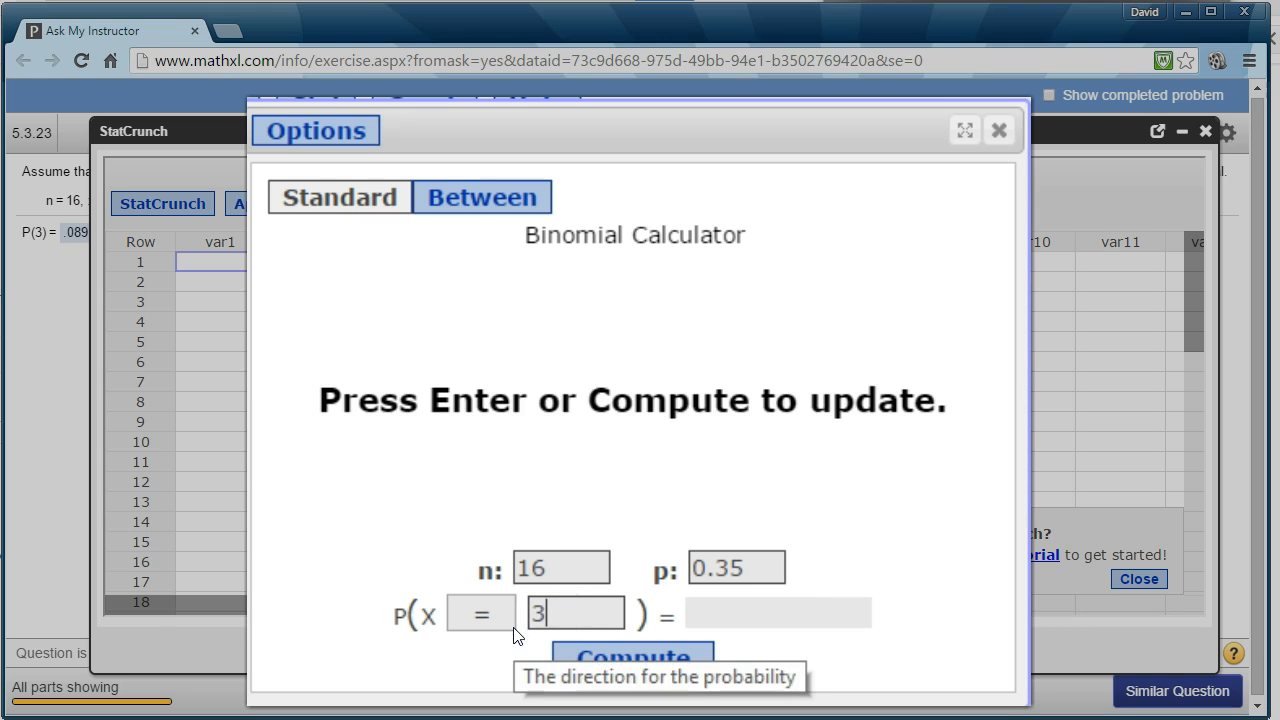
click(632, 656)
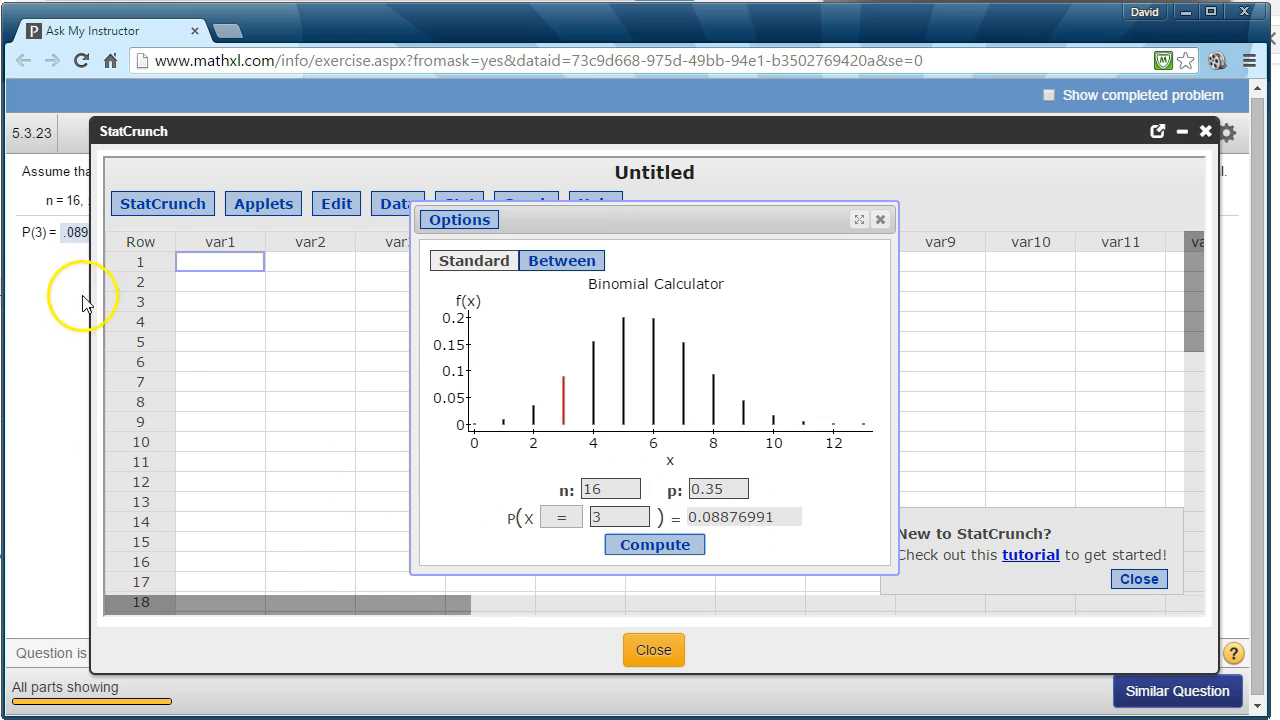
click(652, 648)
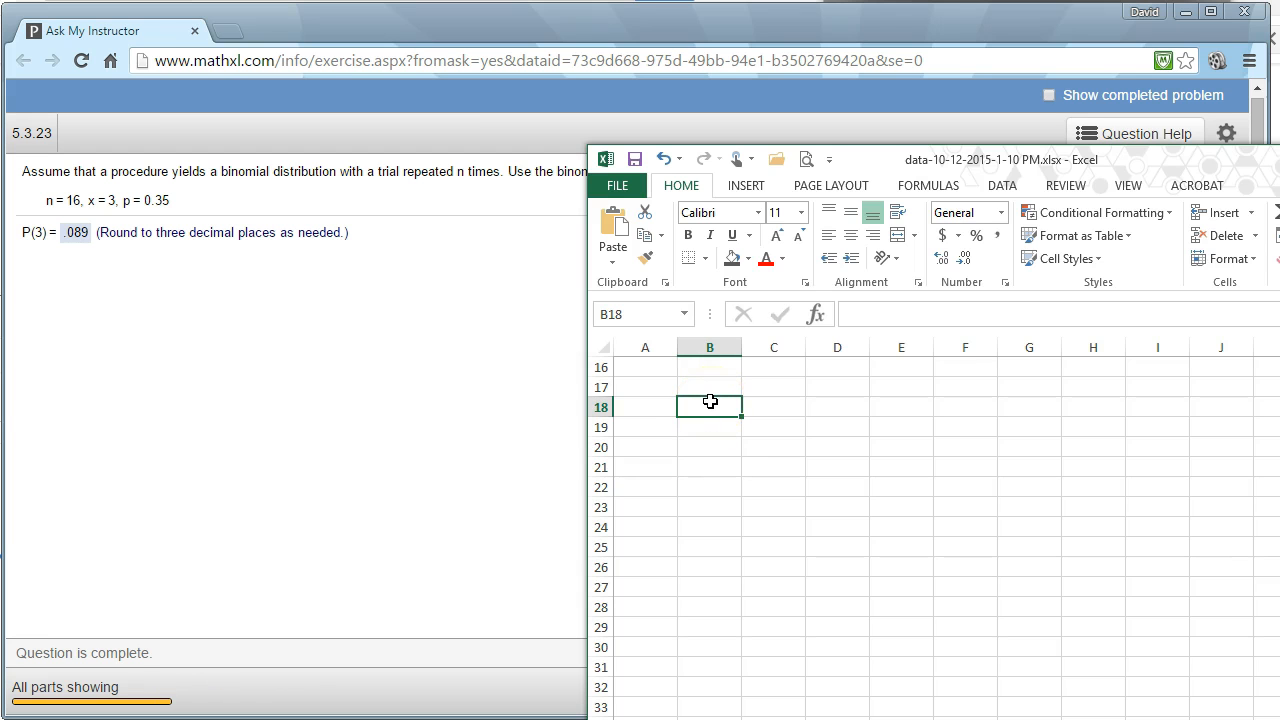
Enter =BINOM.DIST(3,16,.35,0) in Excel, returning 0.08877.
text(=bi)
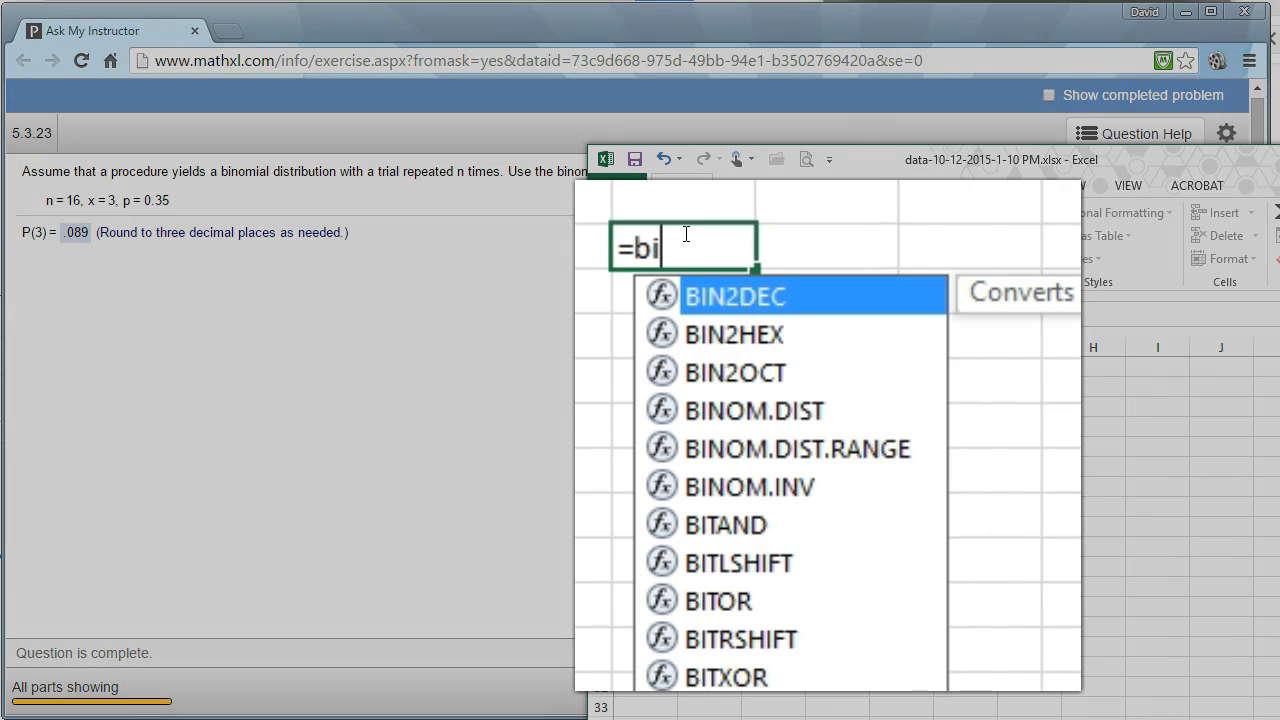
text(n)
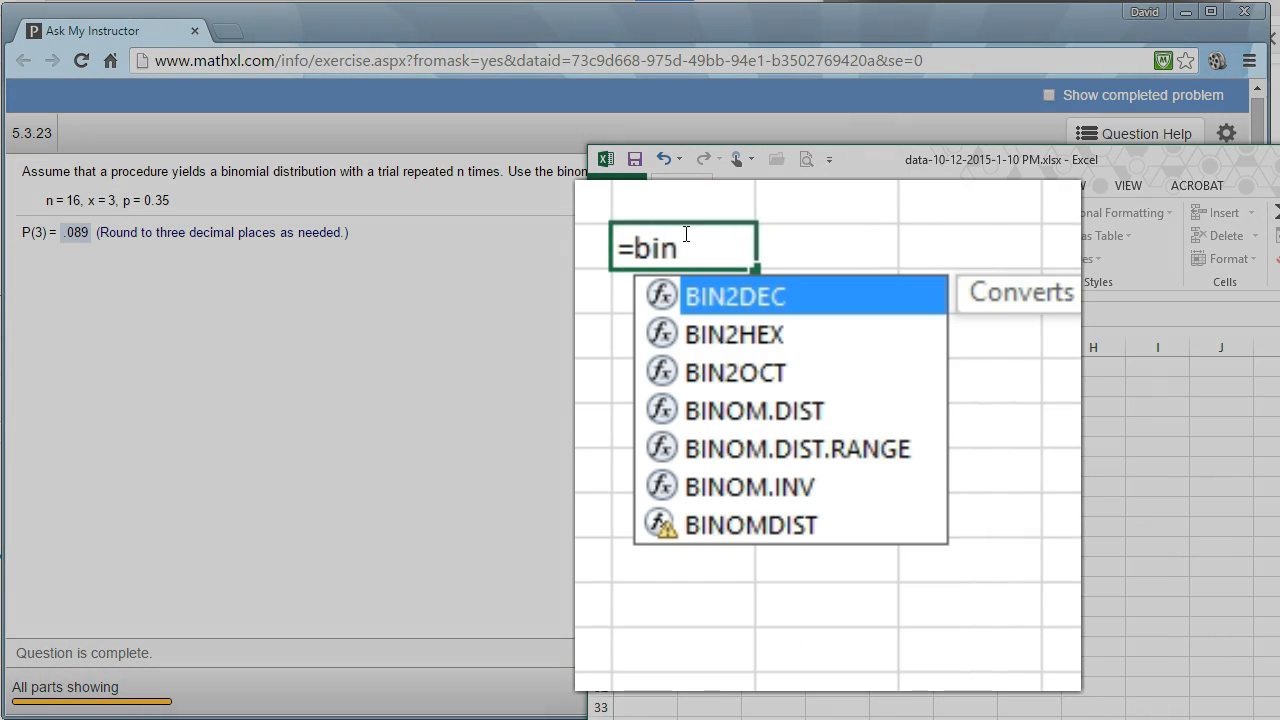
text(om)
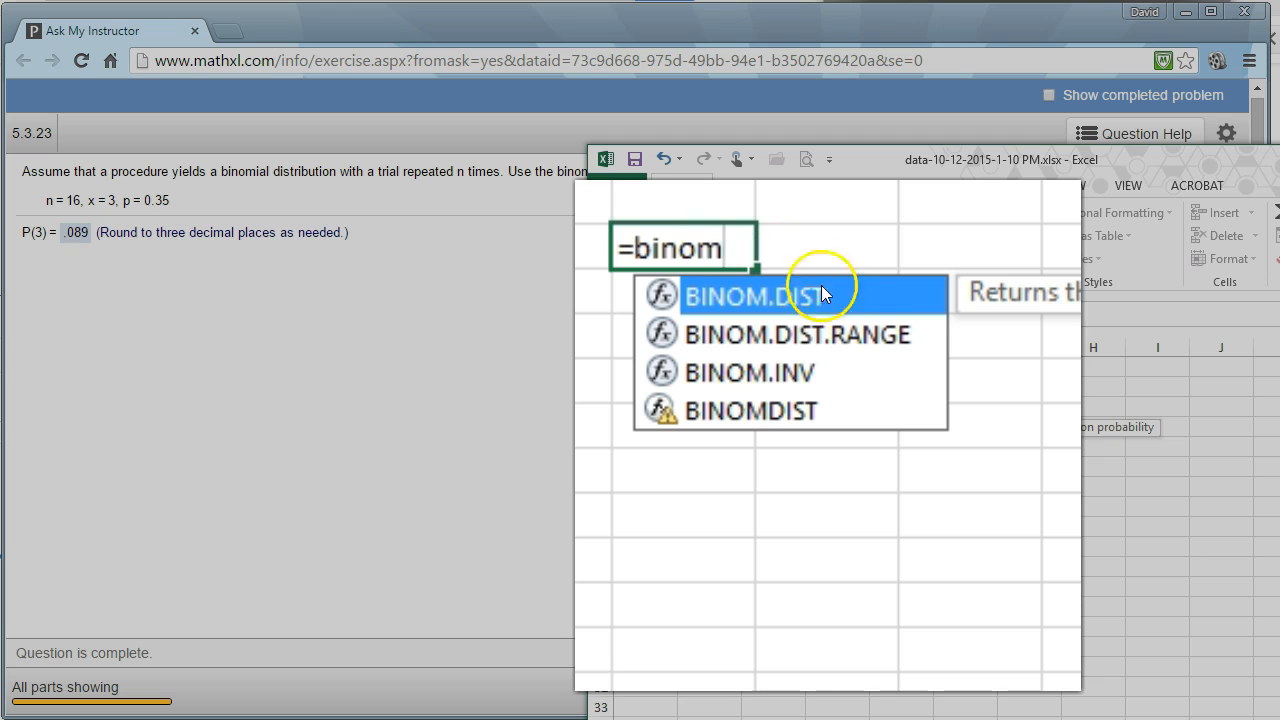
mouse_move(710, 302)
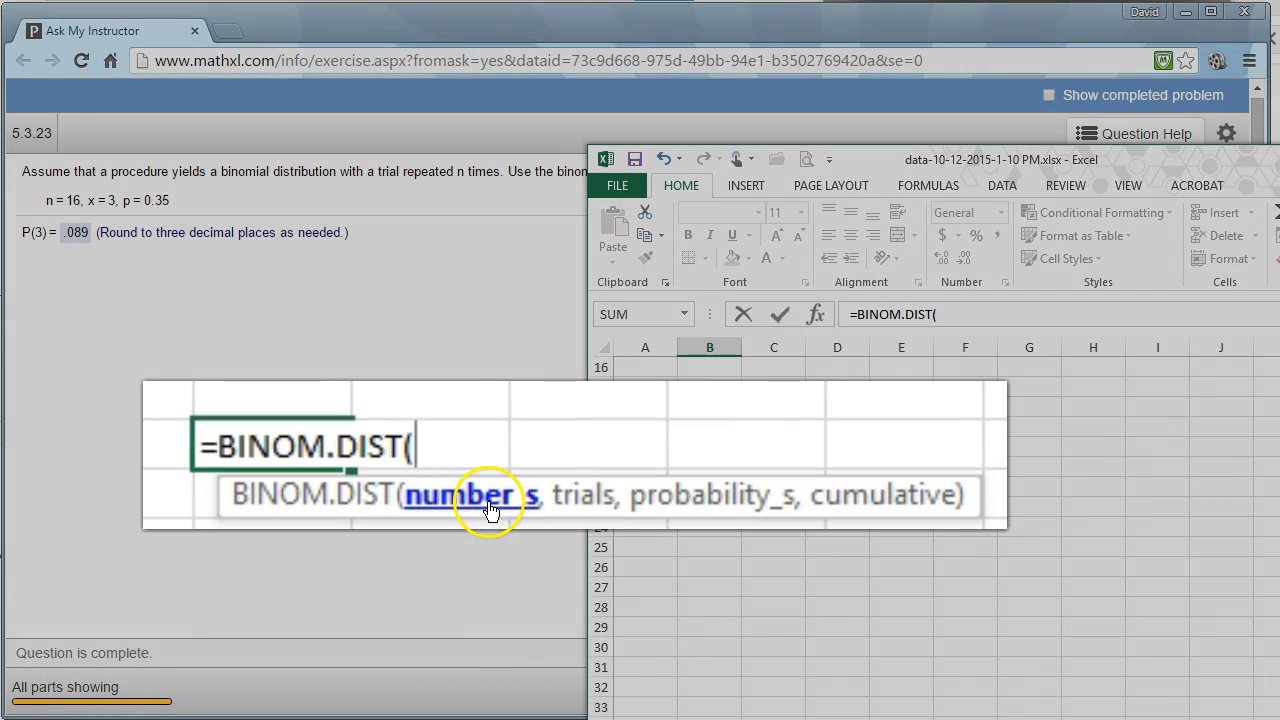
mouse_move(116, 228)
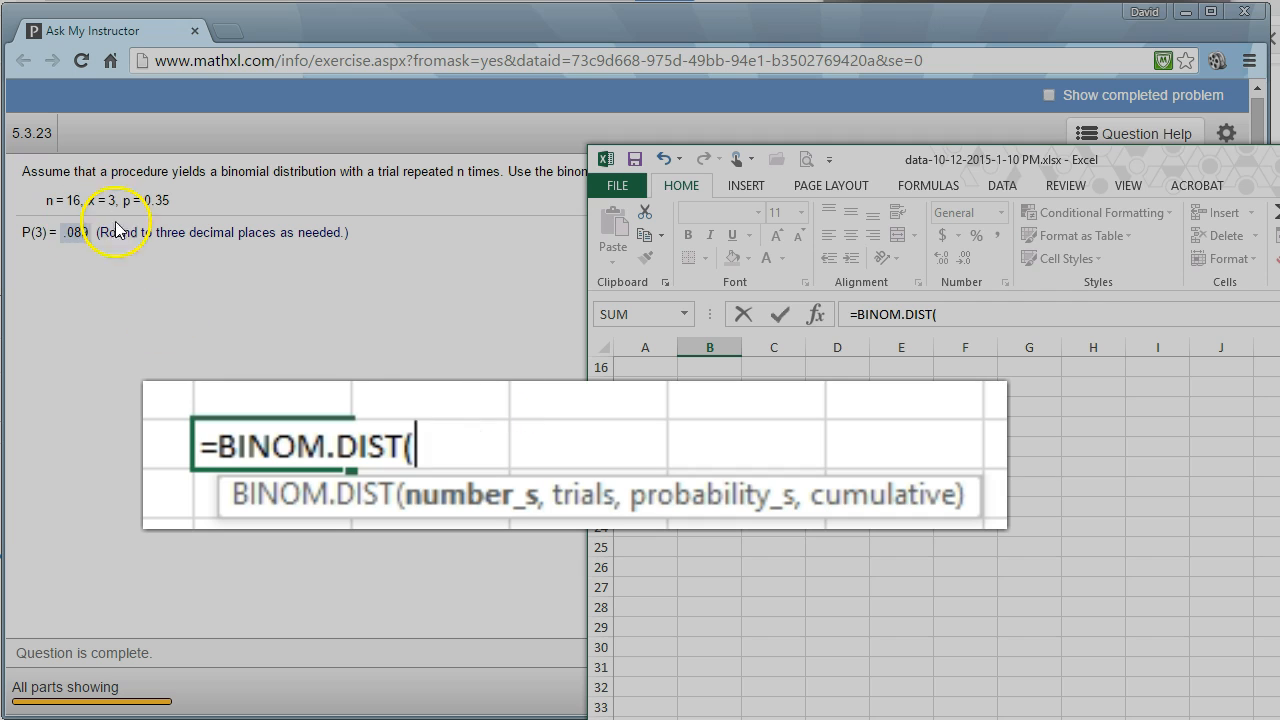
text(3)
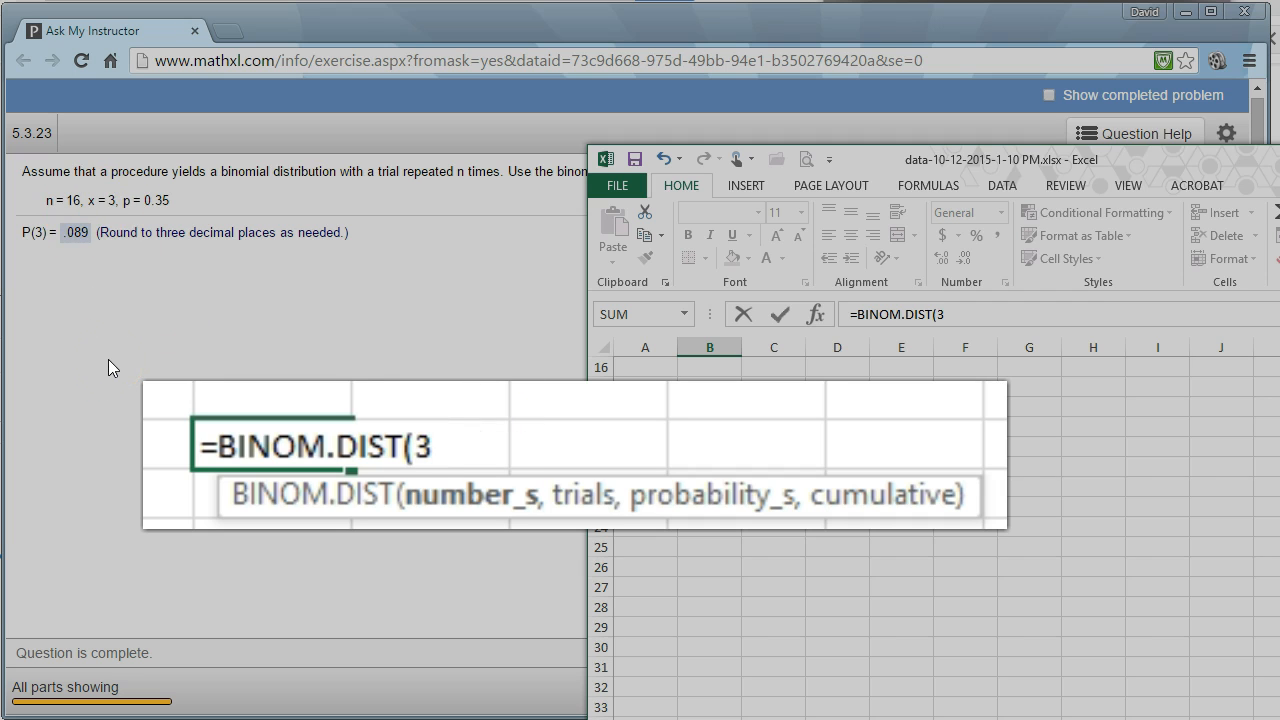
text(,)
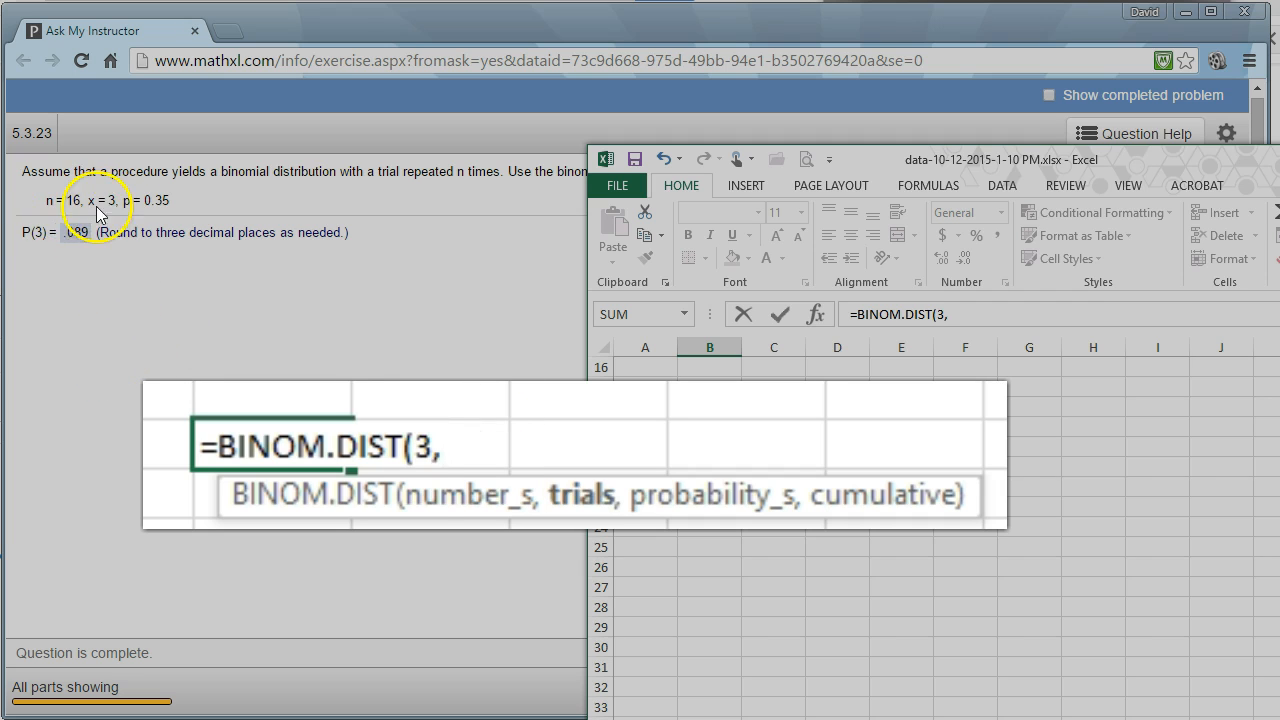
text(16)
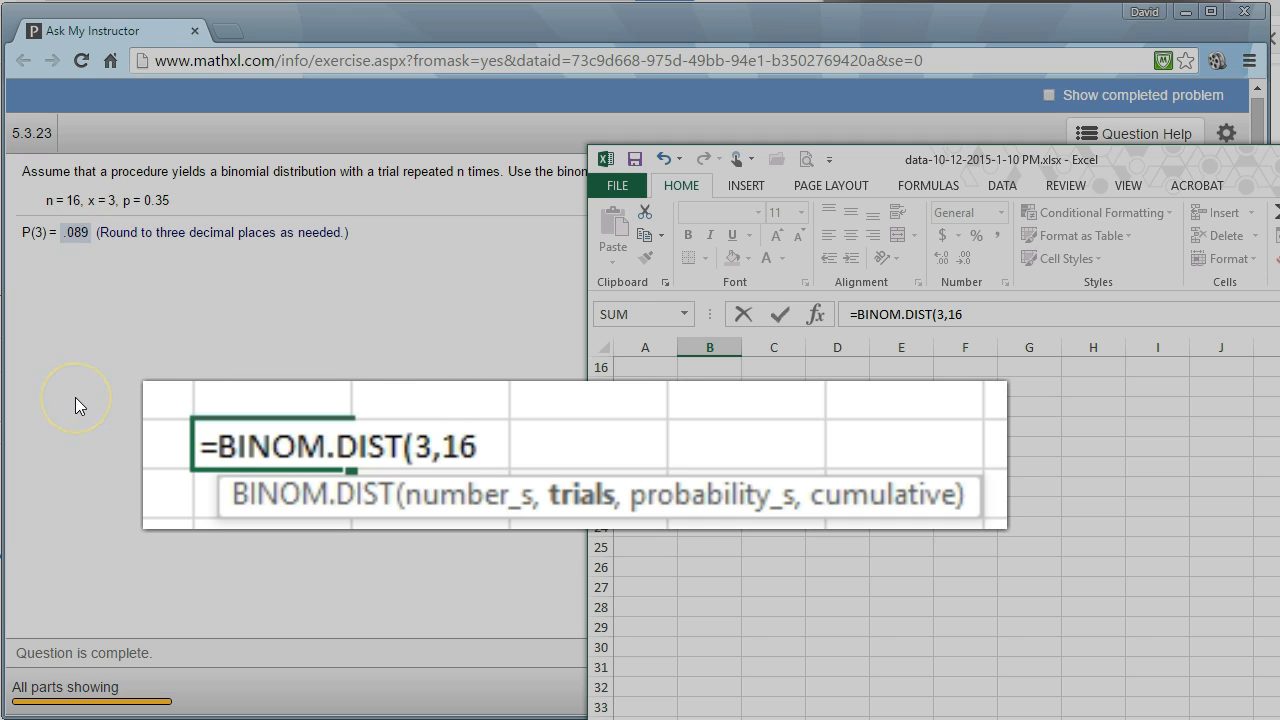
text(,)
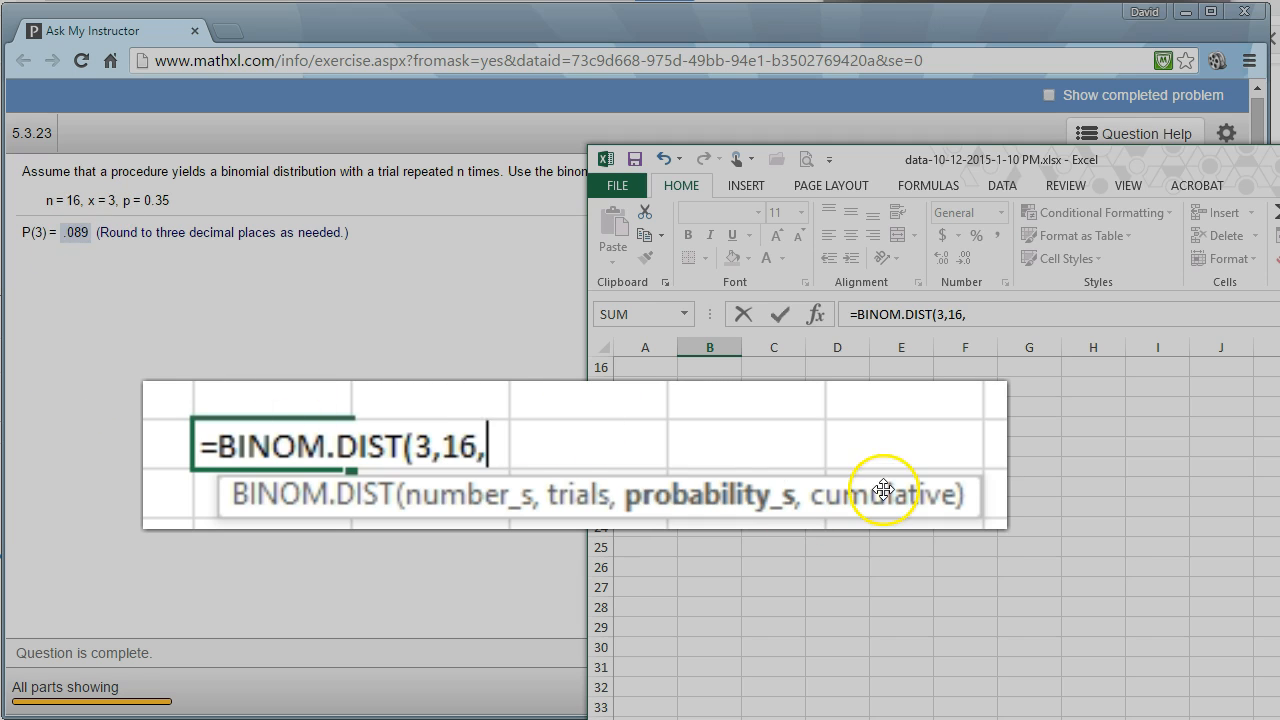
mouse_move(92, 512)
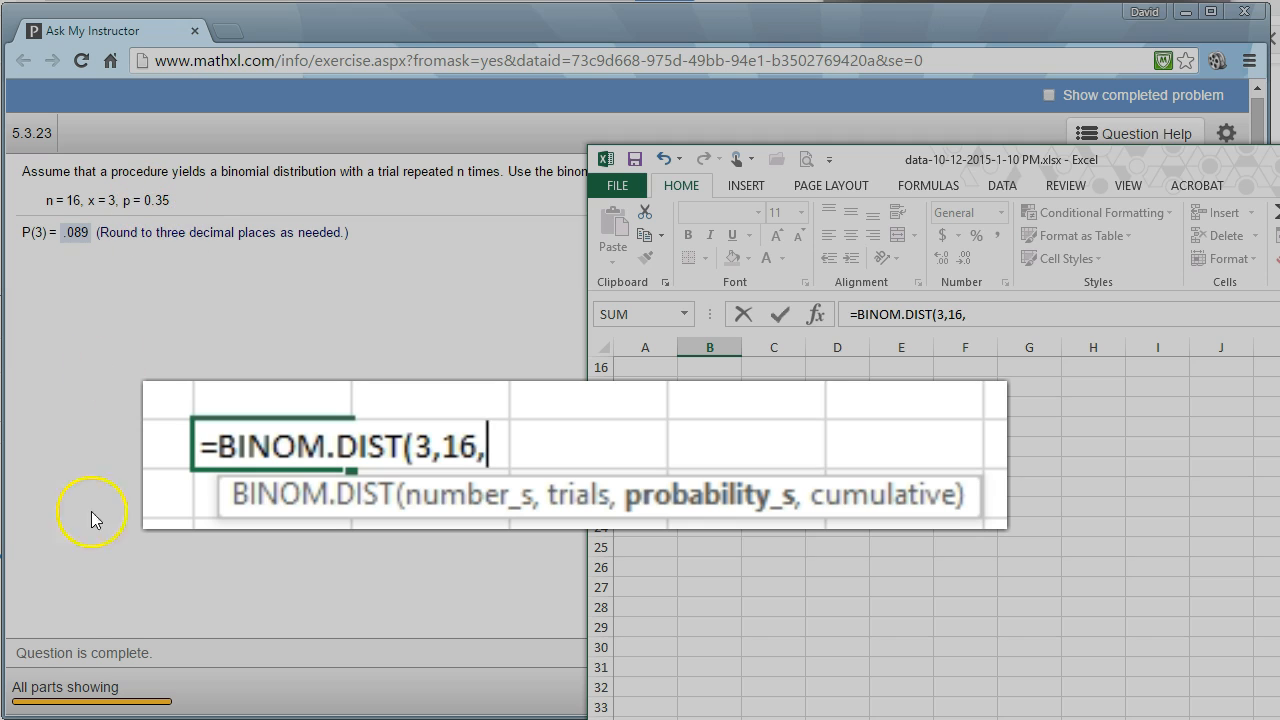
text(.35)
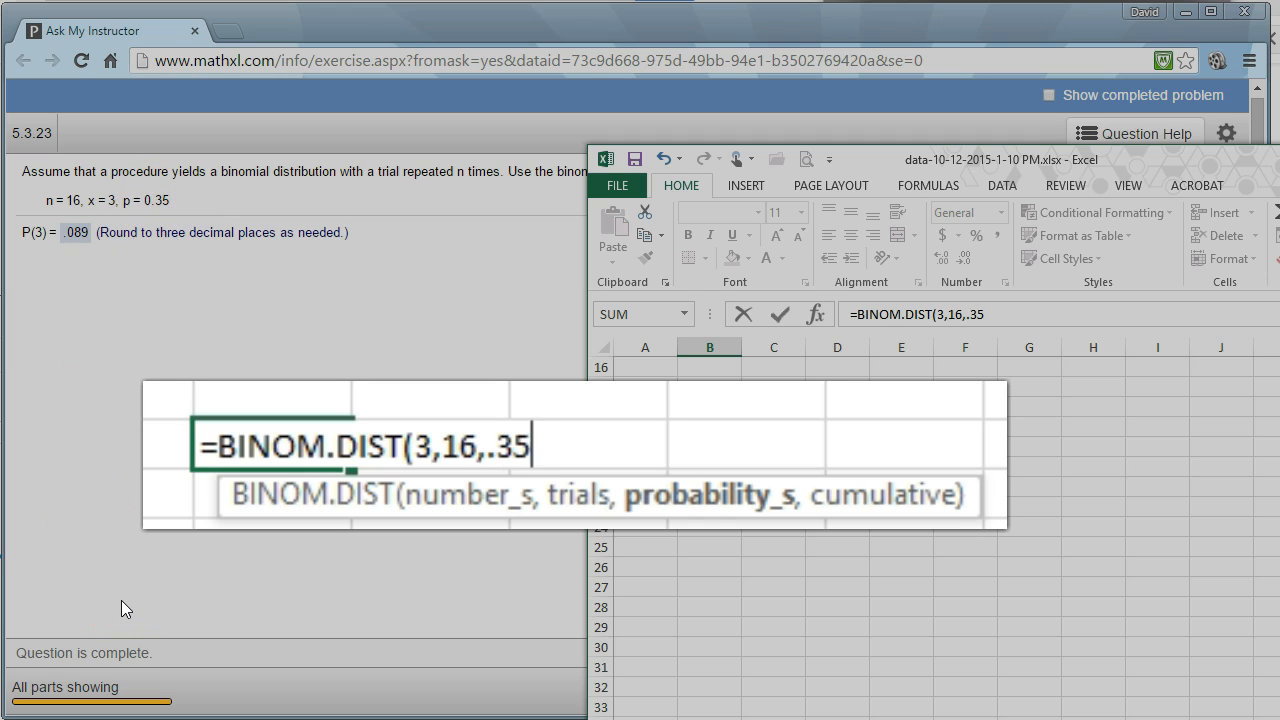
text(,)
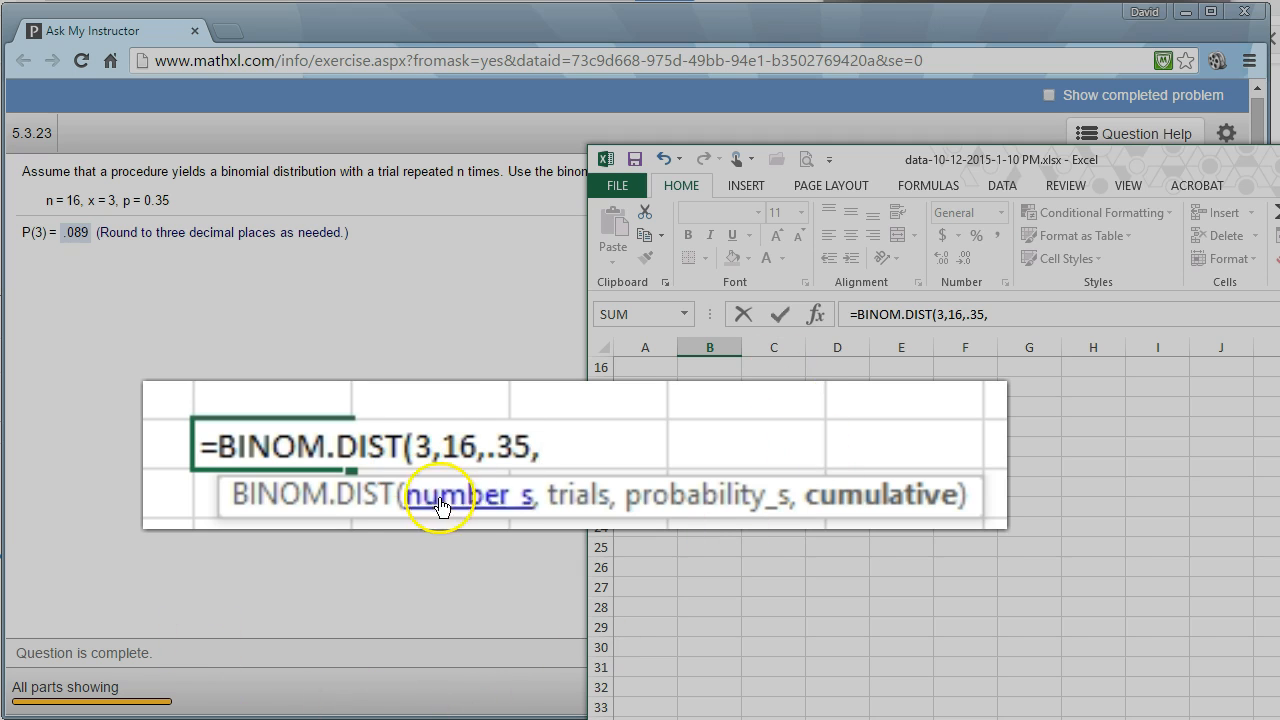
mouse_move(868, 516)
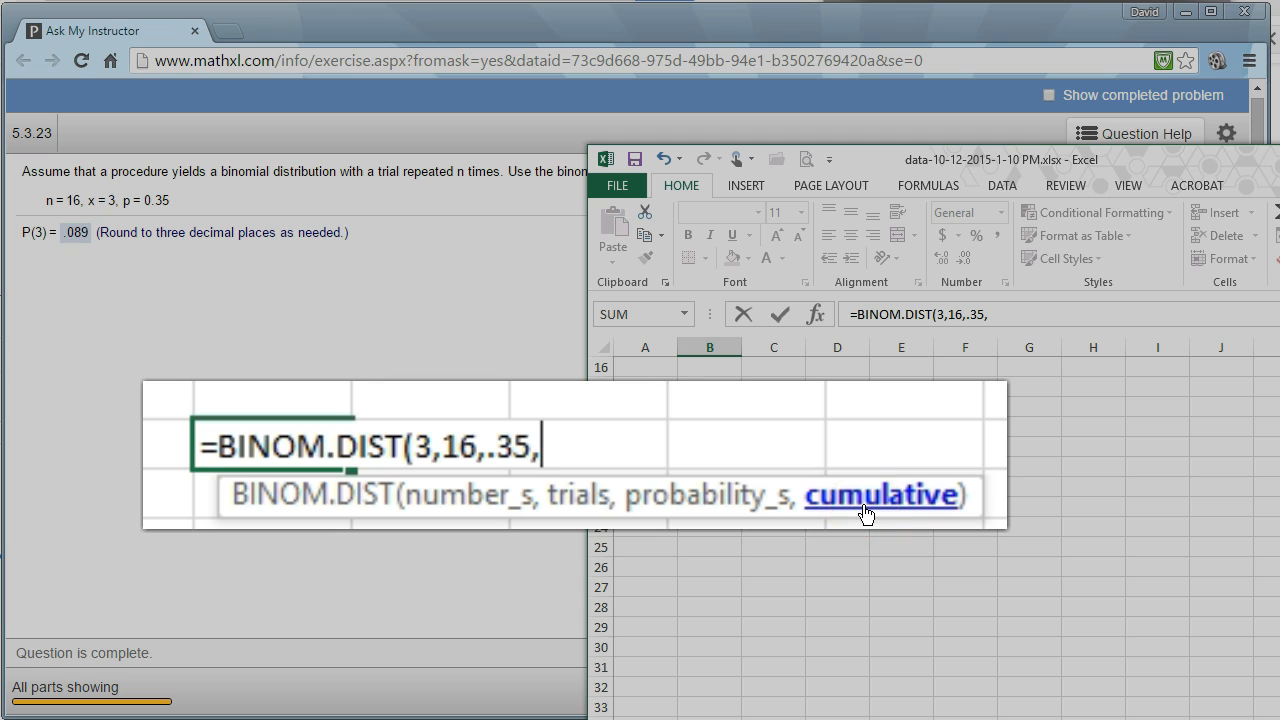
text(0)
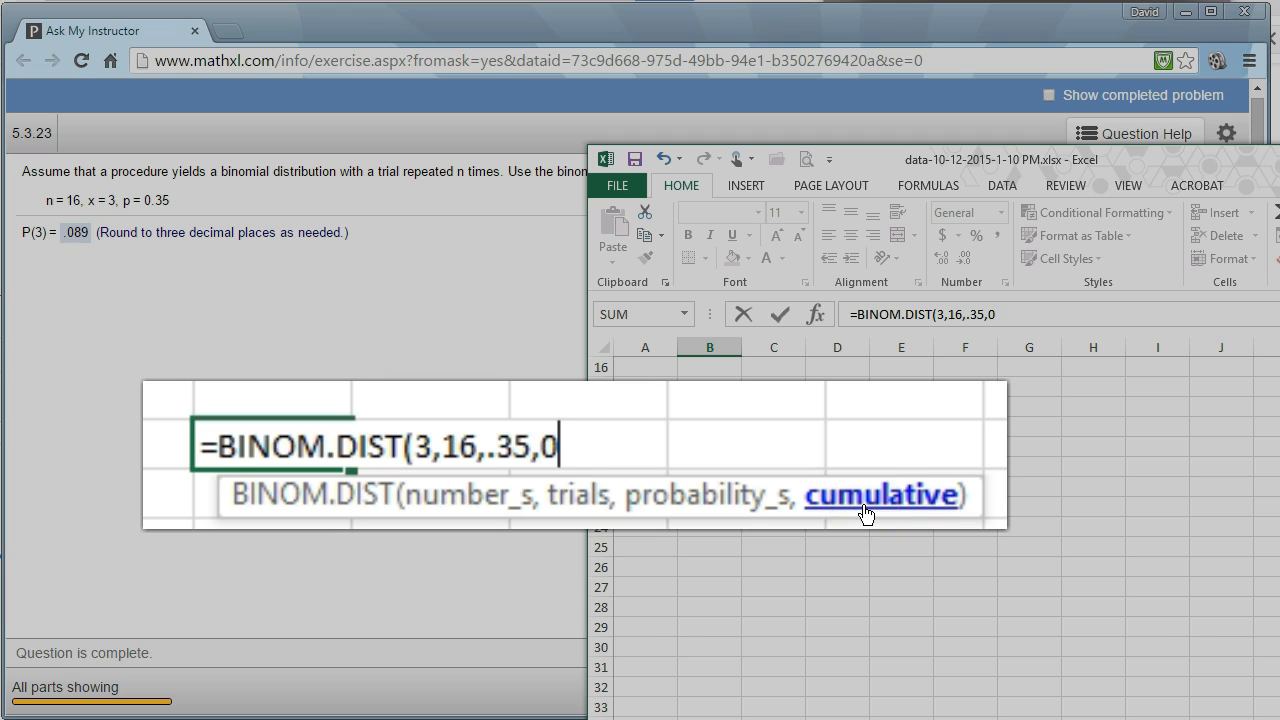
key(Return)
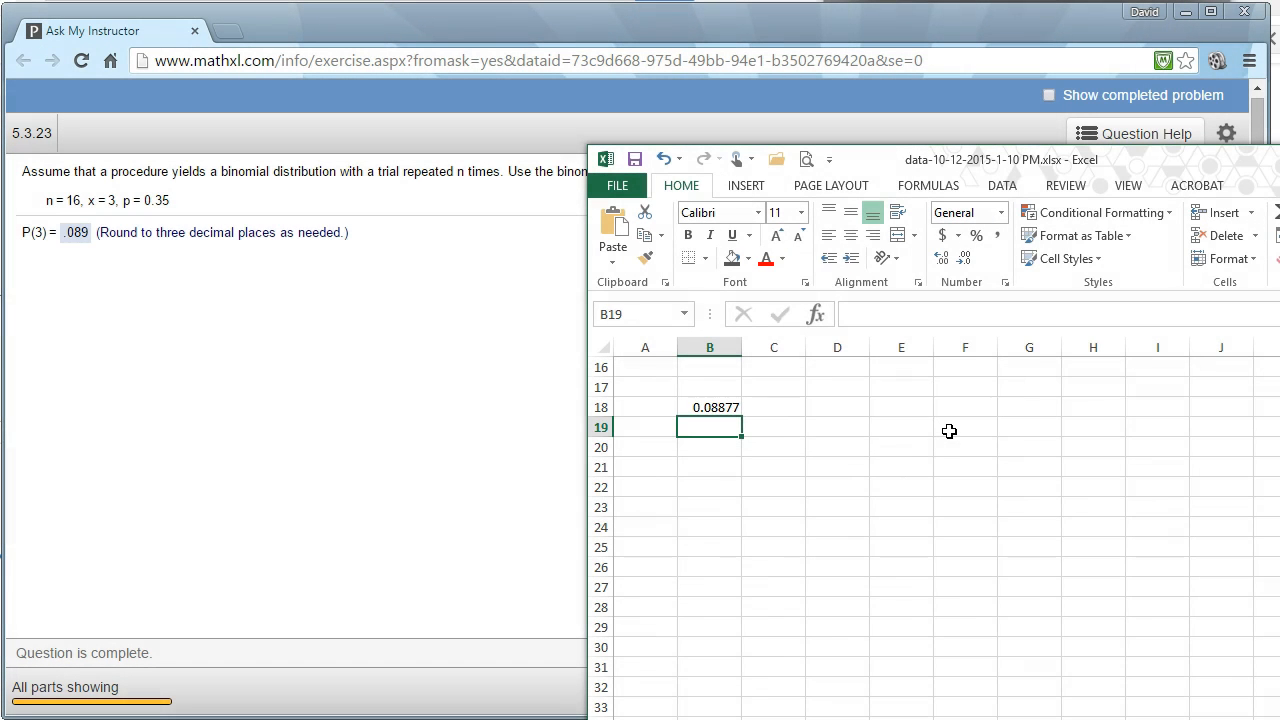
mouse_move(448, 504)
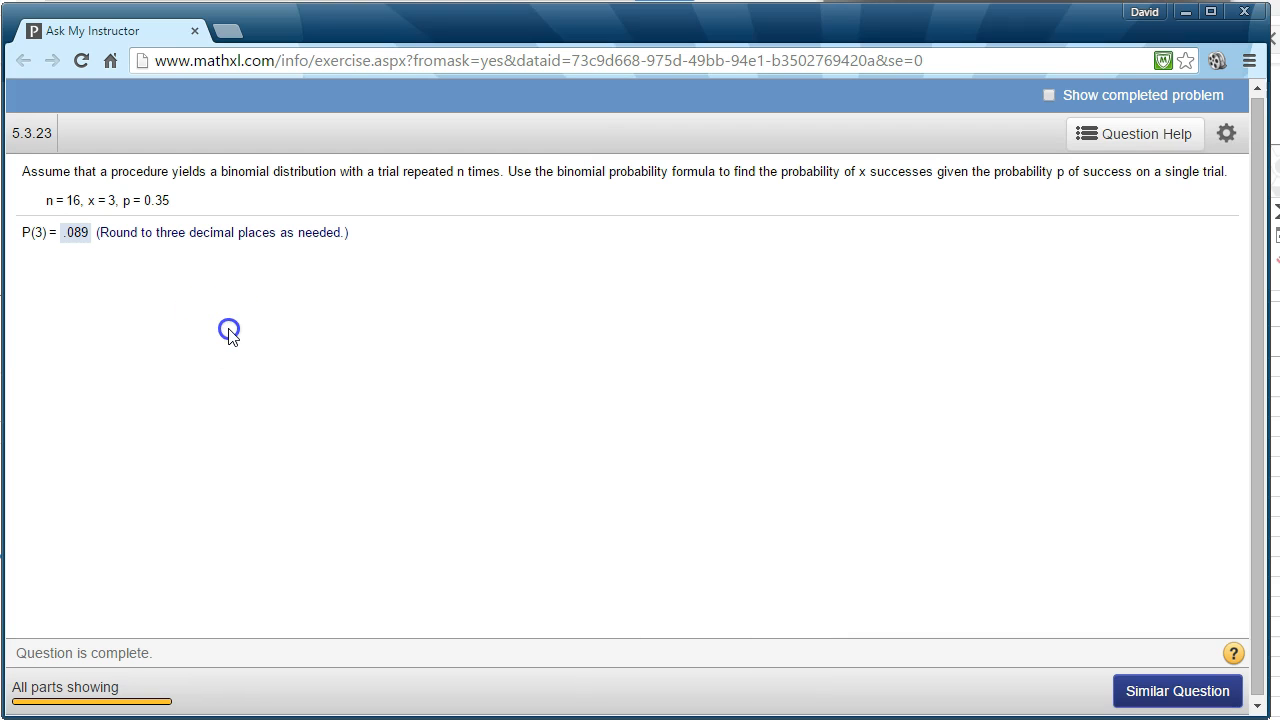
Show the View an Example worked problem with the binomial probability formula.
click(1134, 132)
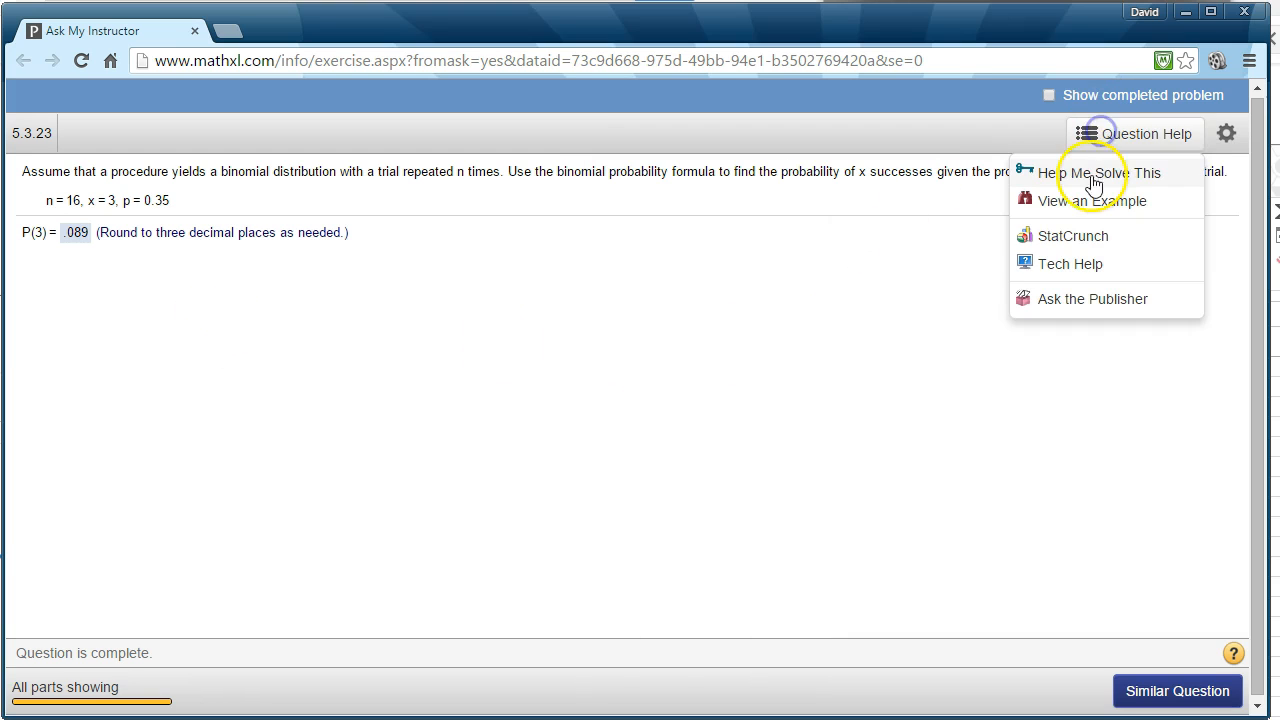
click(1092, 200)
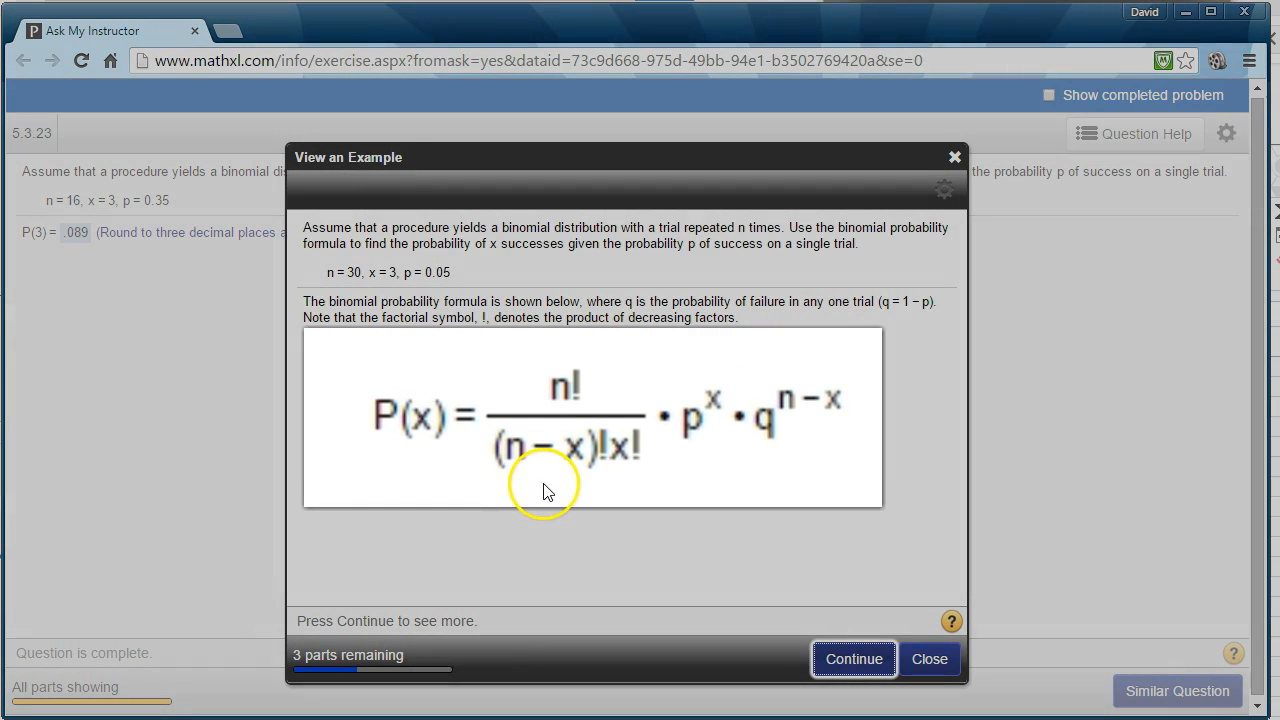
mouse_move(484, 488)
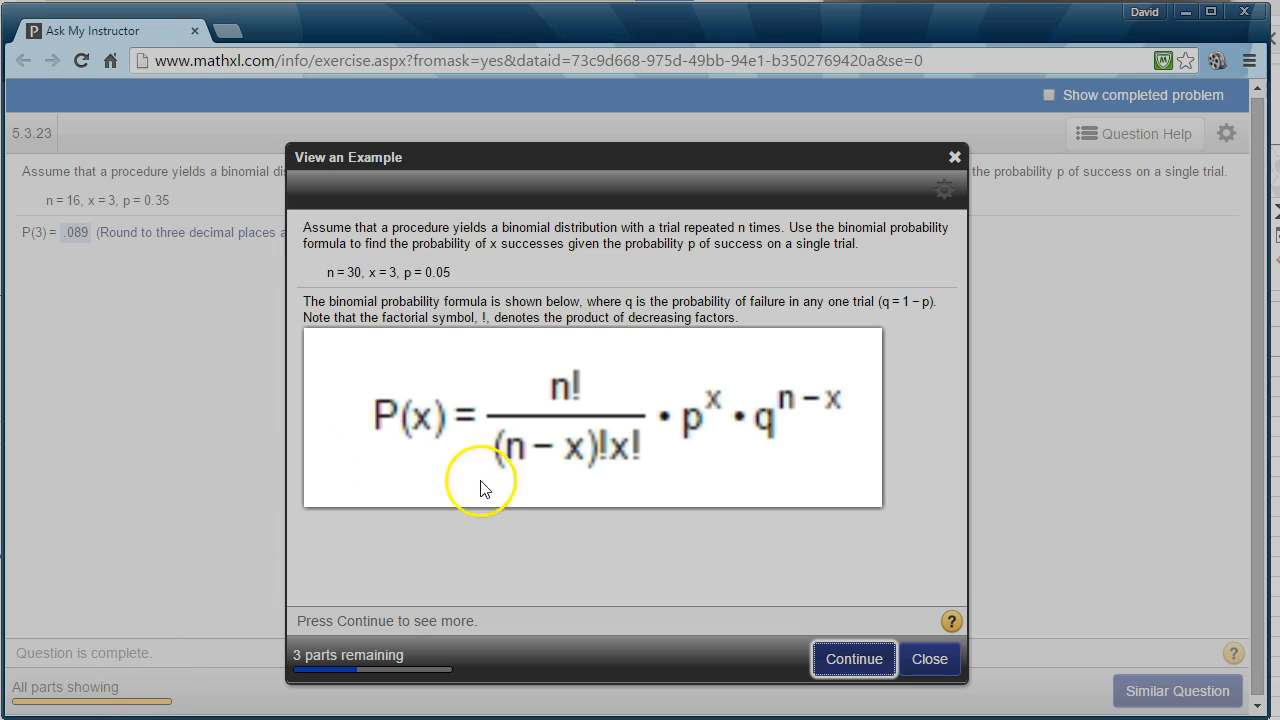
mouse_move(424, 398)
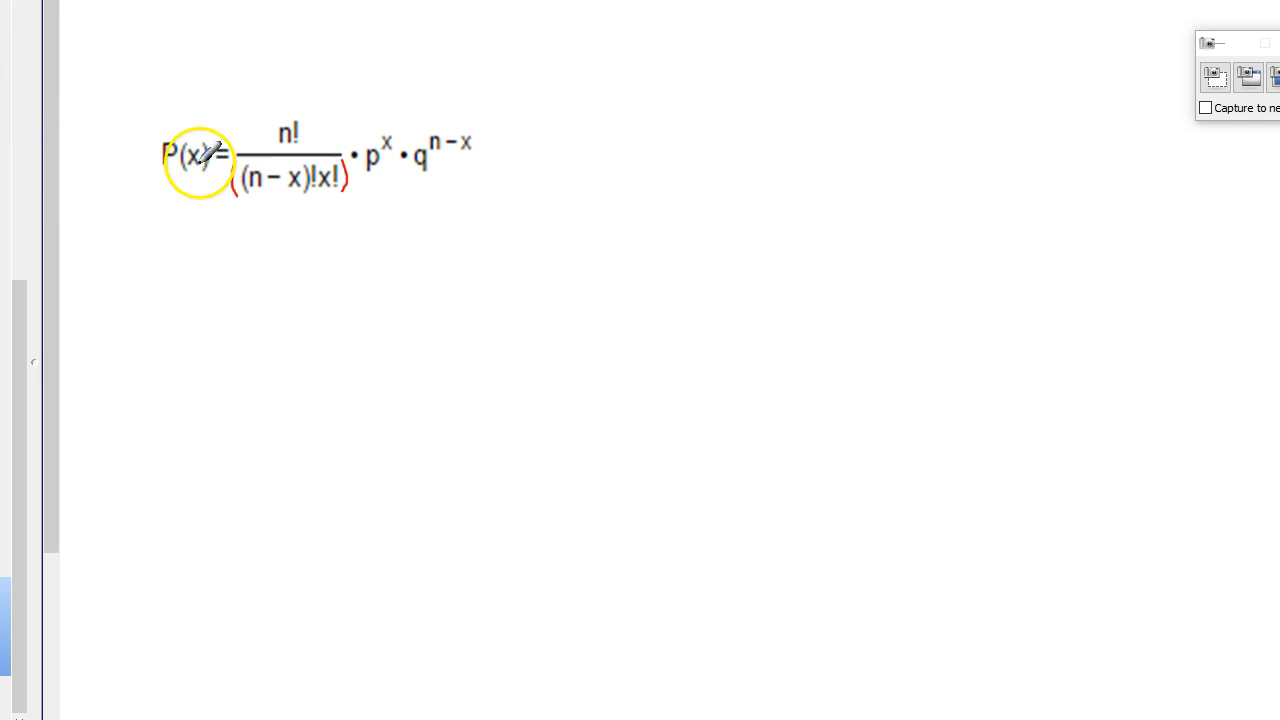
Draw red brackets around (n − x)!x! and underline x! in the formula.
drag(198, 162, 264, 184)
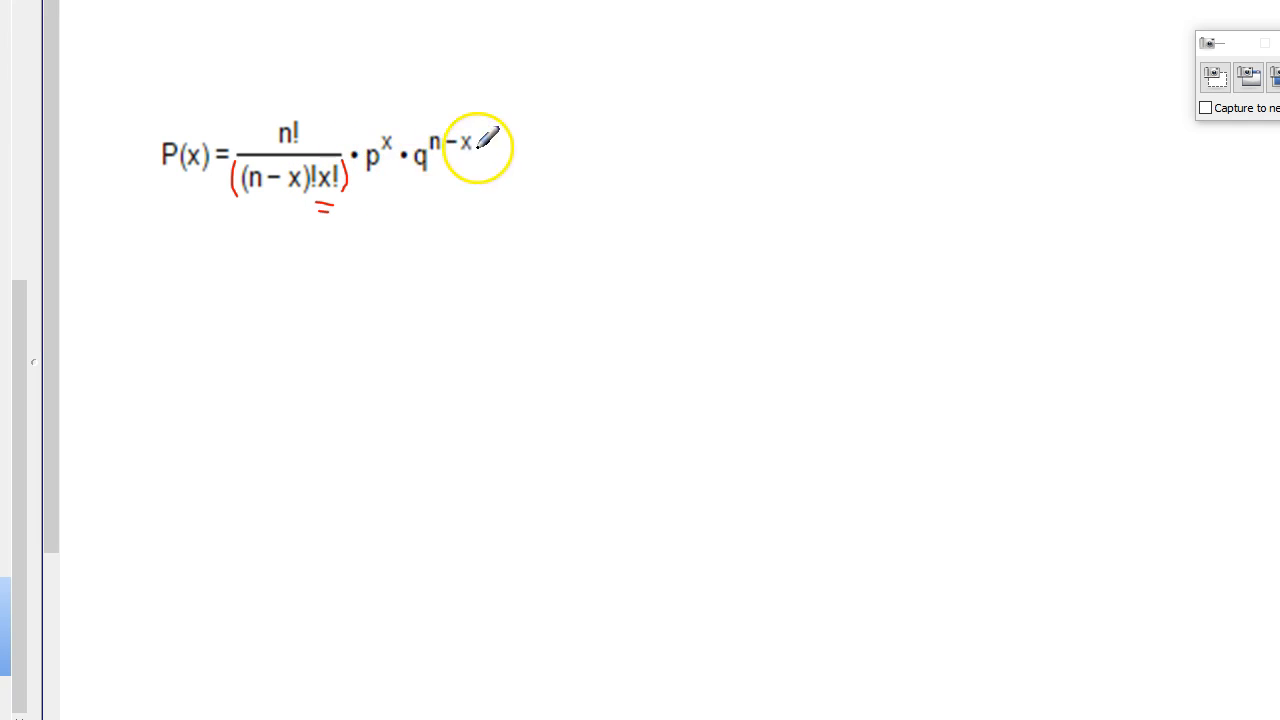
drag(480, 148, 336, 184)
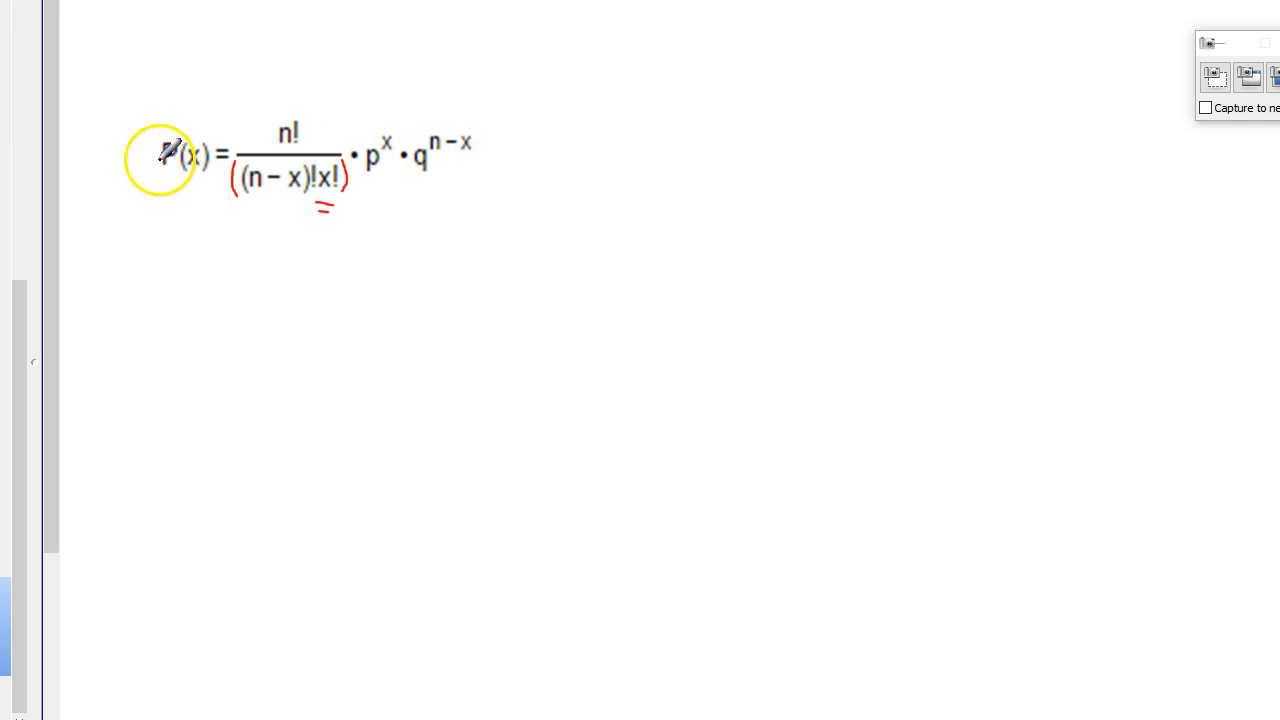
mouse_move(430, 136)
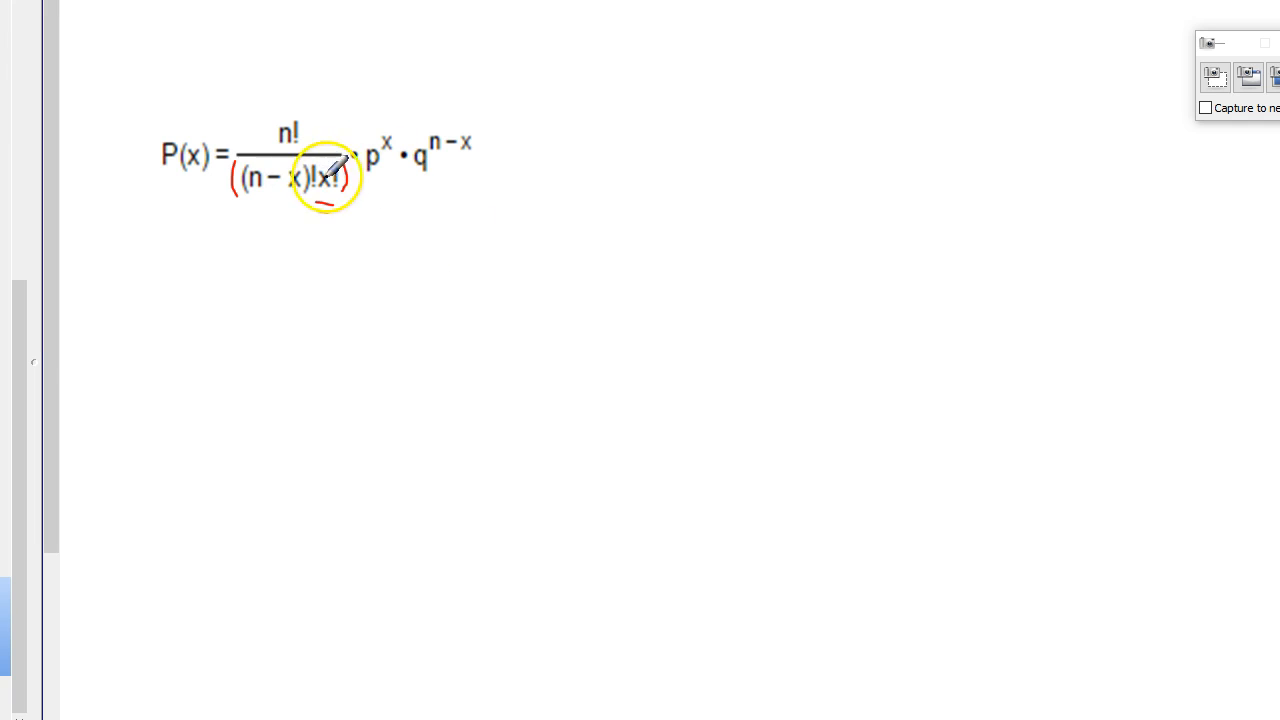
mouse_move(280, 344)
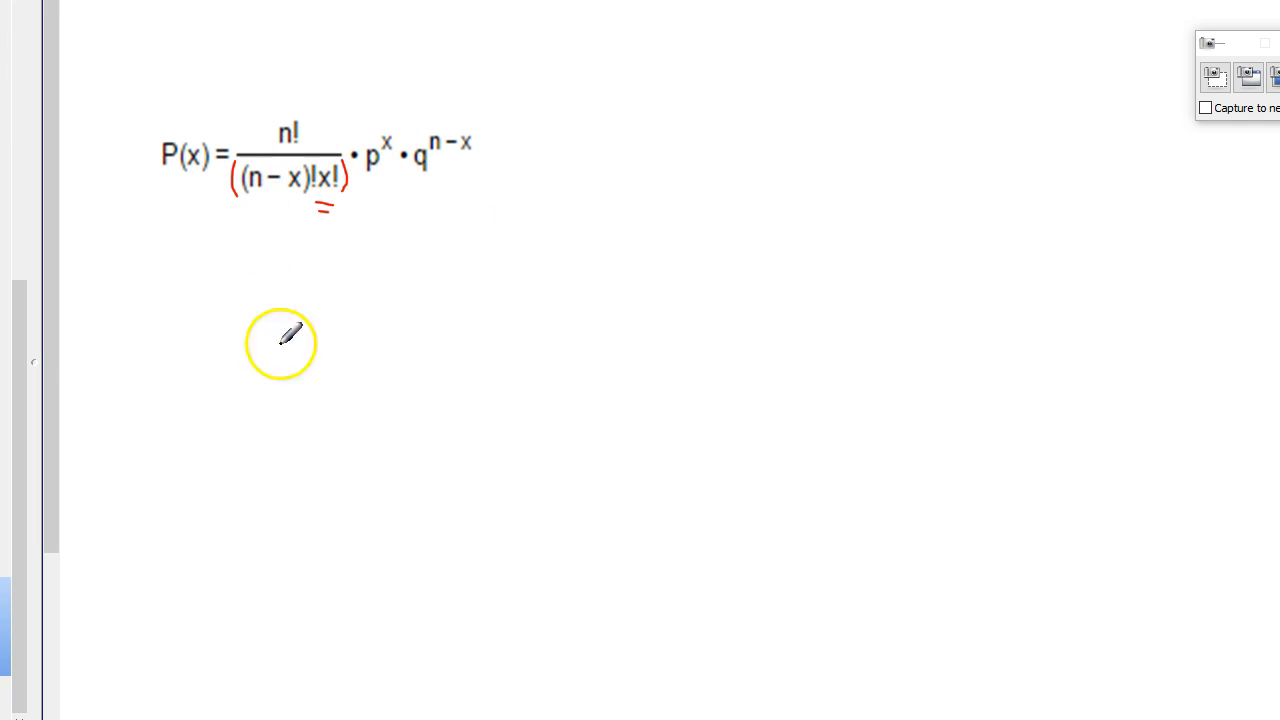